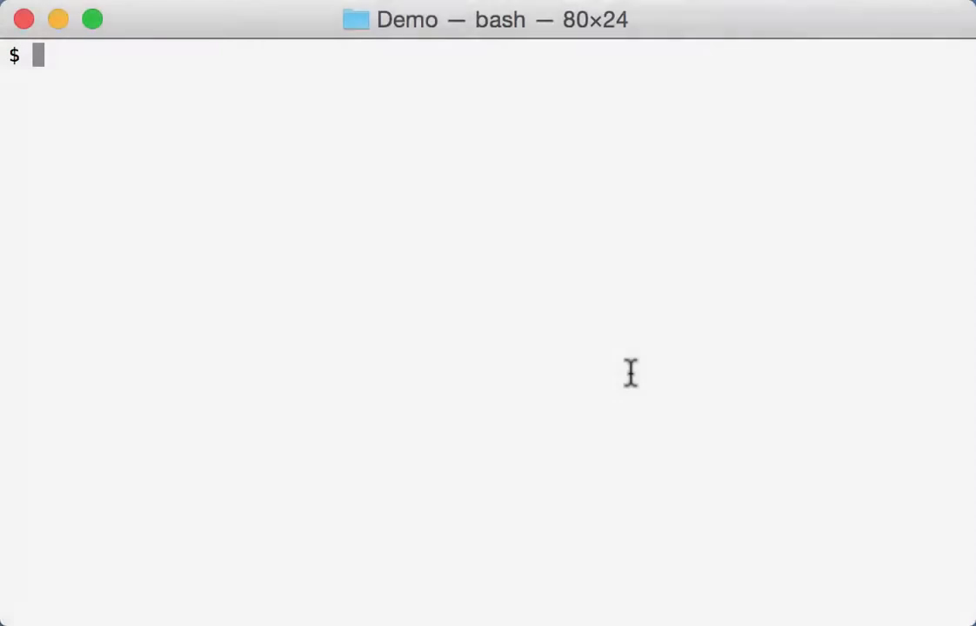
Run ./oledump.py -h to show the help text, including the OLEDUMP_EXTRA option
text(./oledump.py)
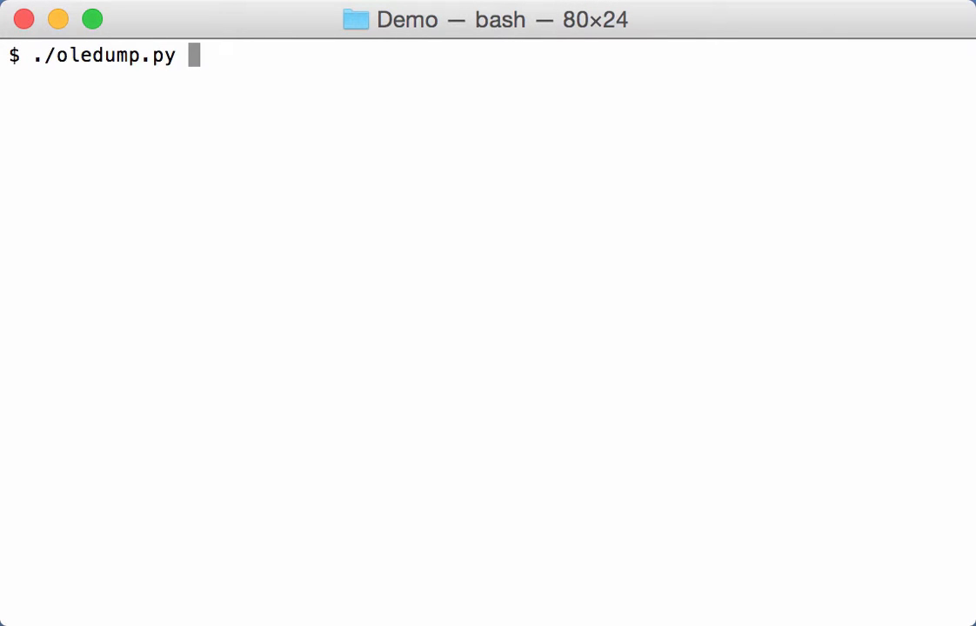
text(-h)
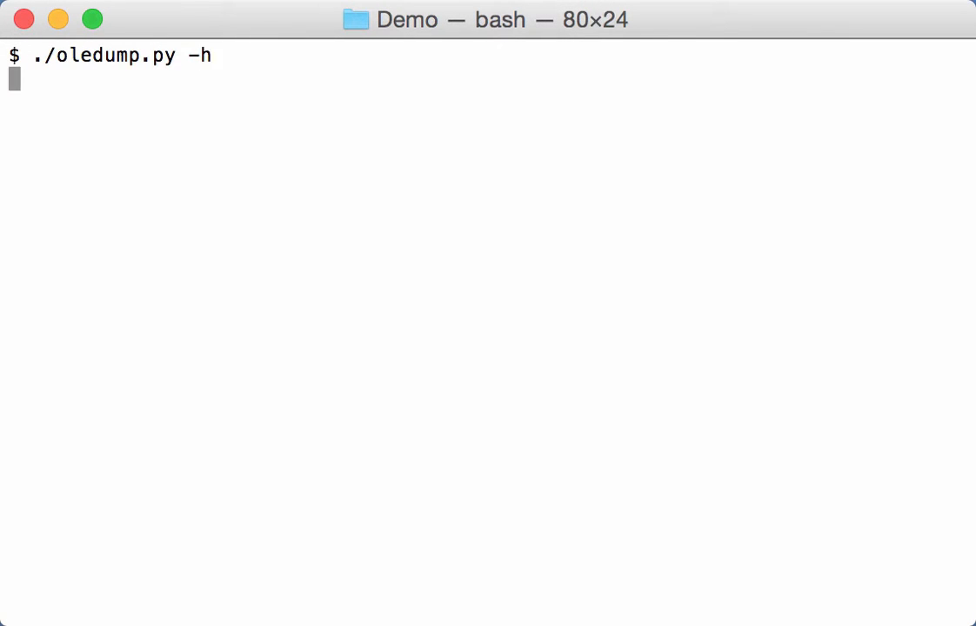
key(Return)
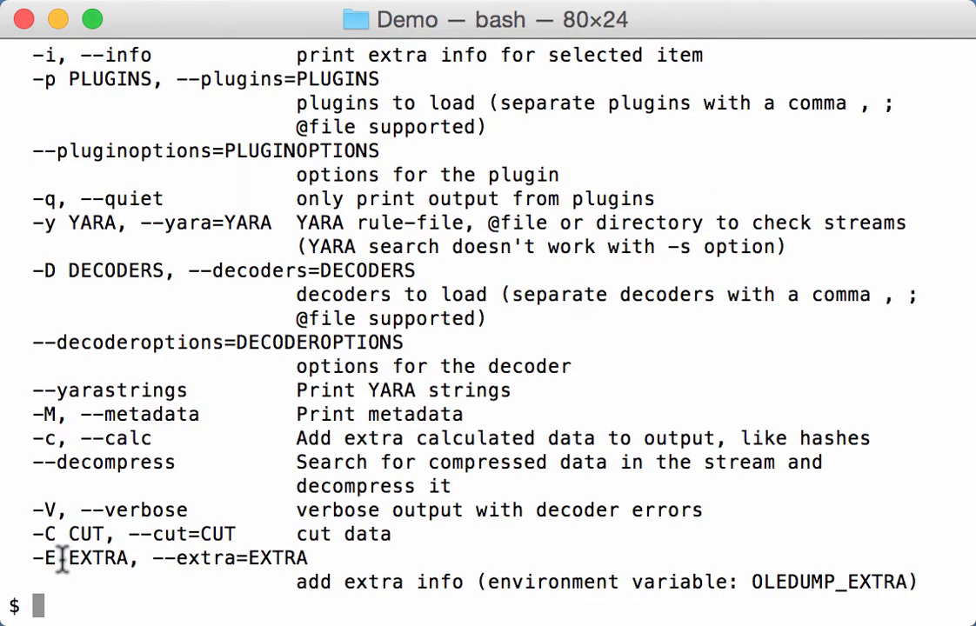
mouse_move(400, 598)
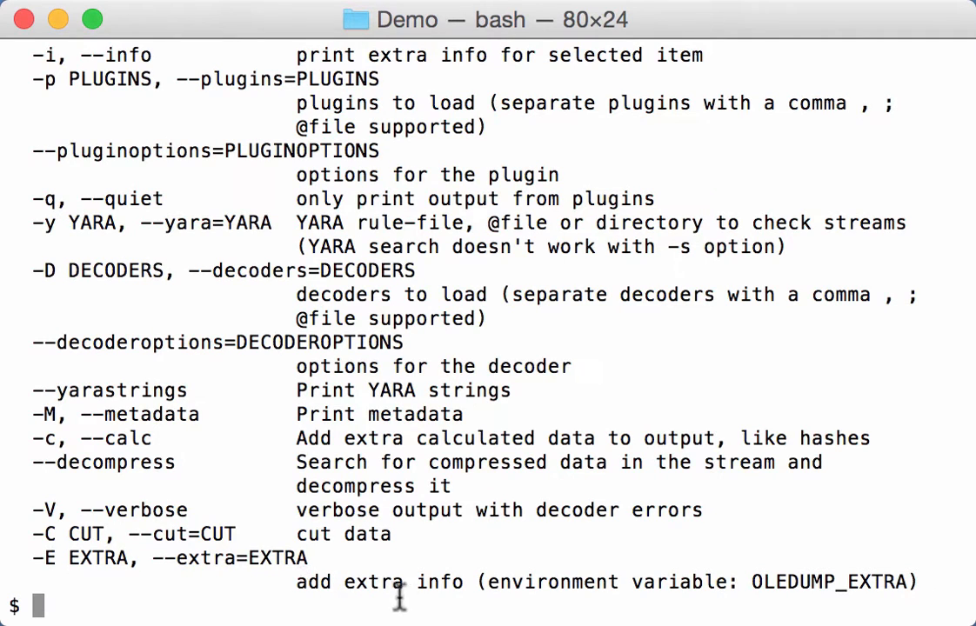
mouse_move(572, 574)
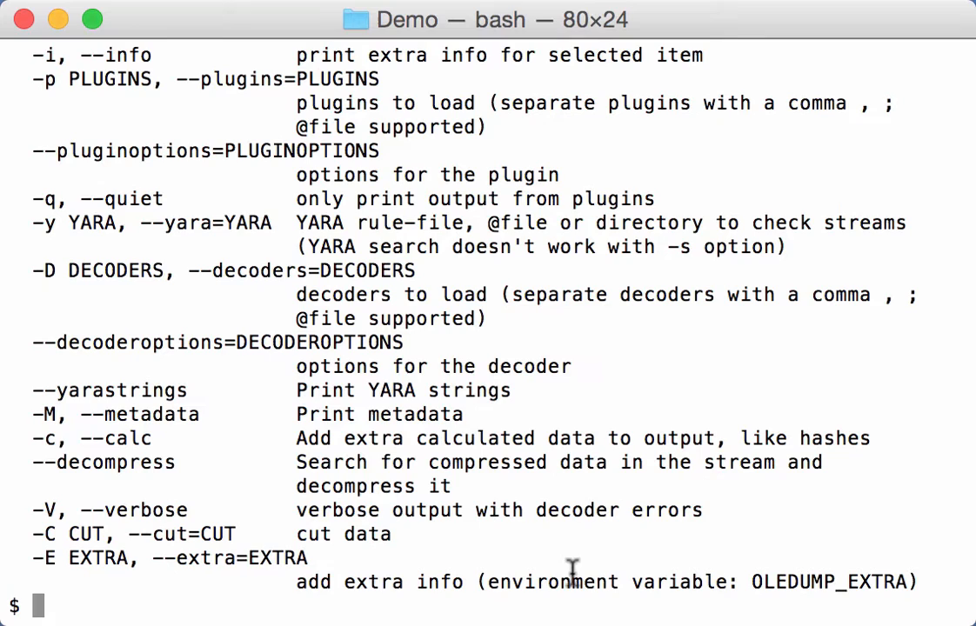
mouse_move(365, 598)
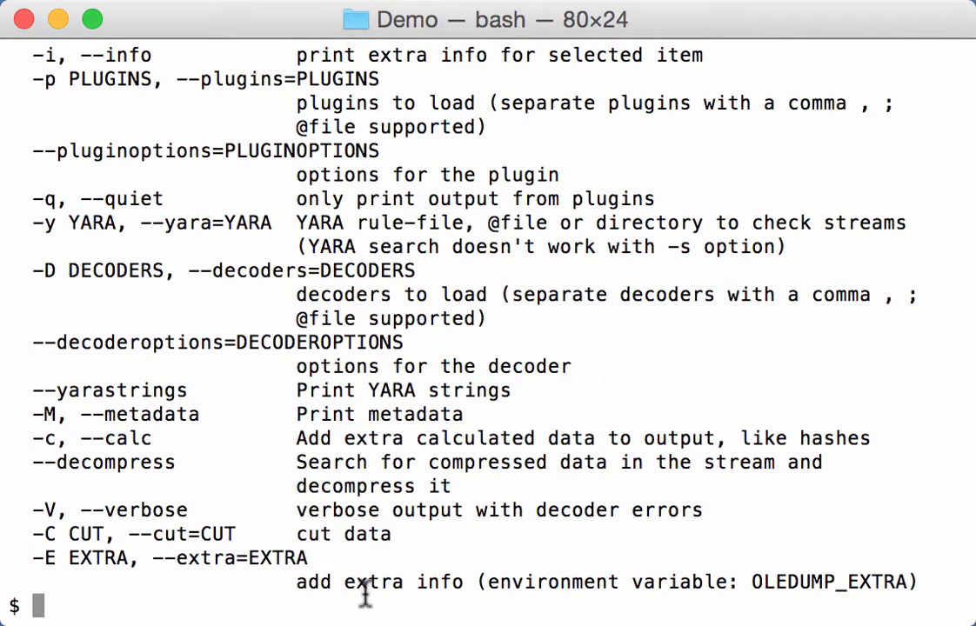
mouse_move(363, 570)
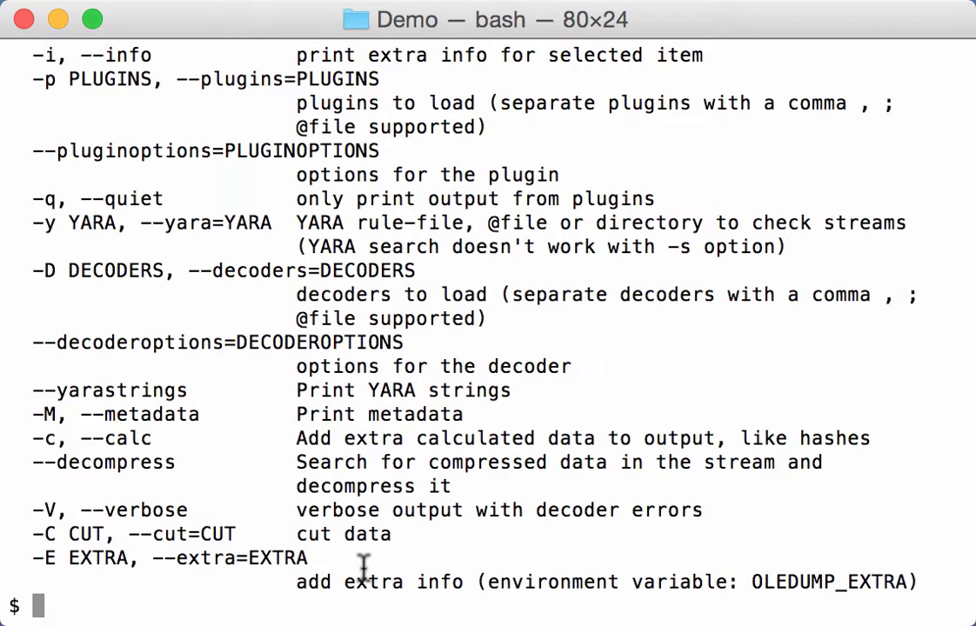
Clear the screen and run oledump.py on Book1-vba.xls to list its 12 streams
text(clear)
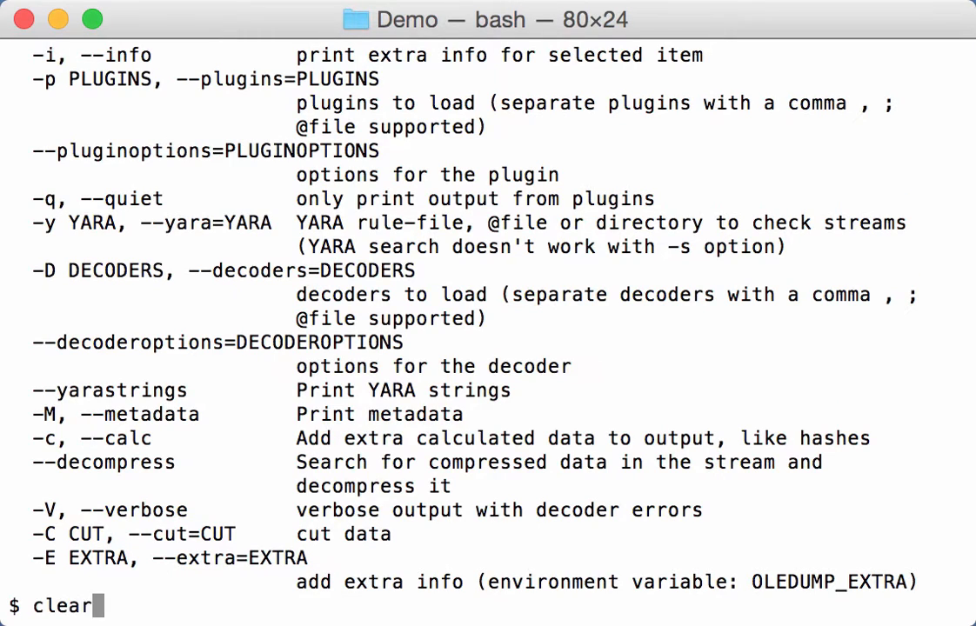
key(Return)
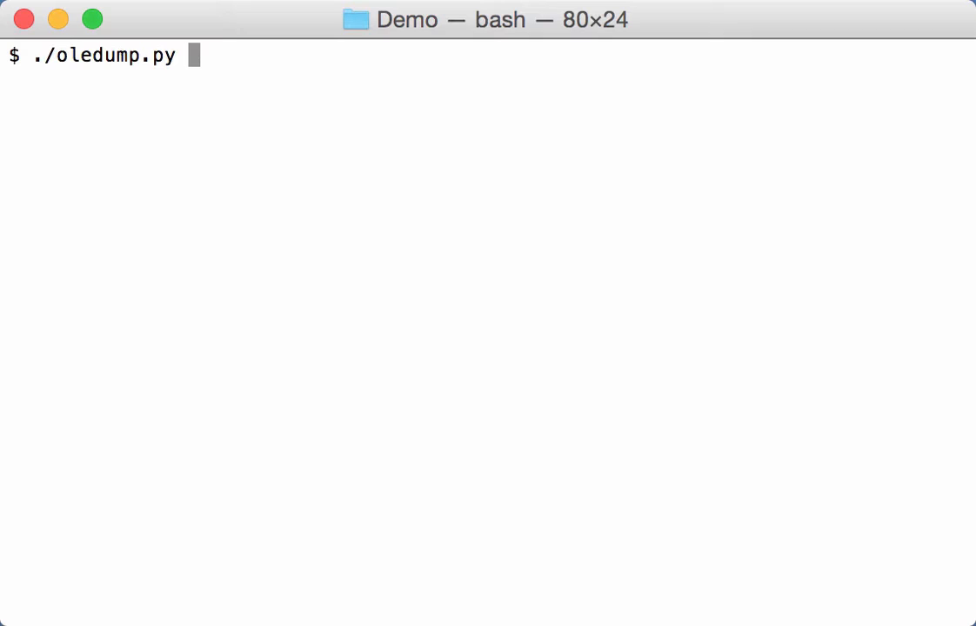
text(Book1-vba.xls)
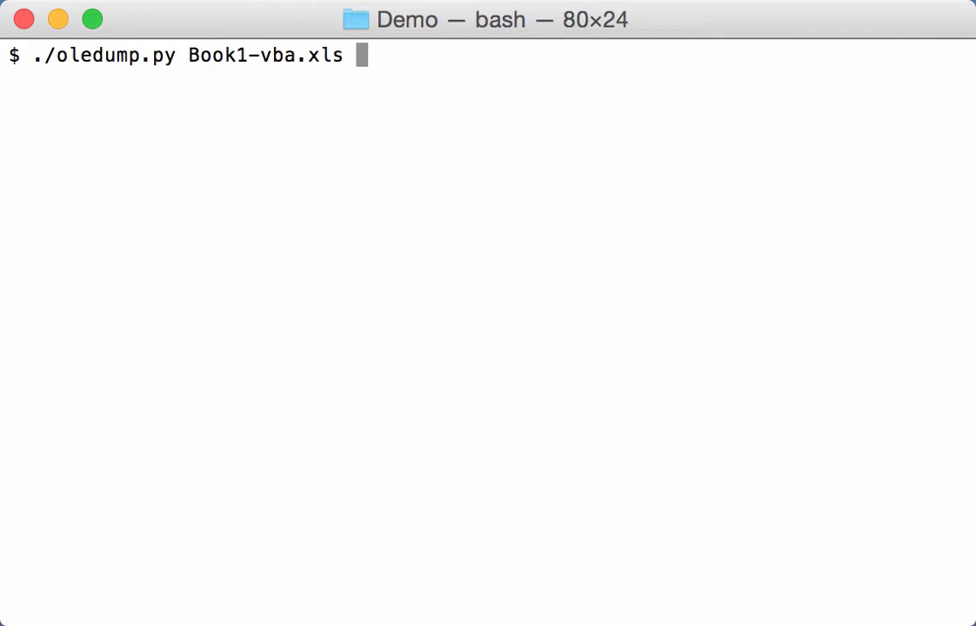
key(Return)
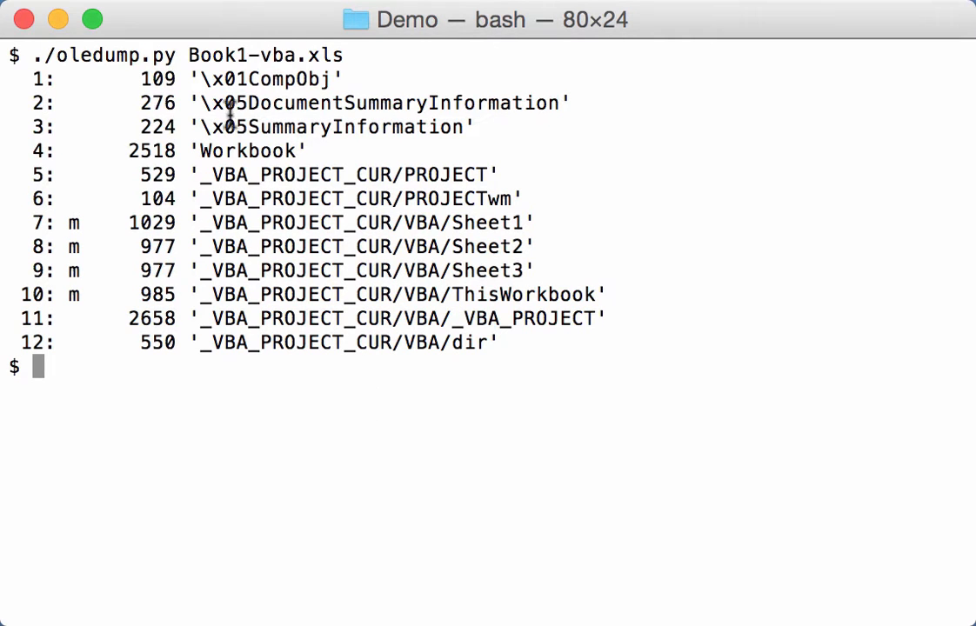
mouse_move(423, 485)
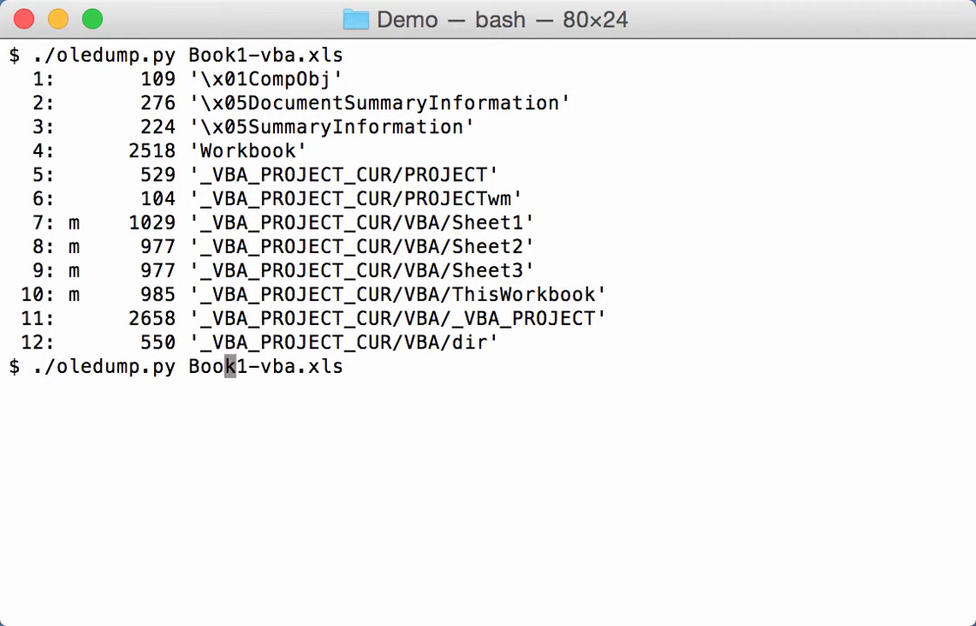
Rerun the Book1-vba.xls listing with -E '%MD5%' to append each stream's MD5 hash
text(-E)
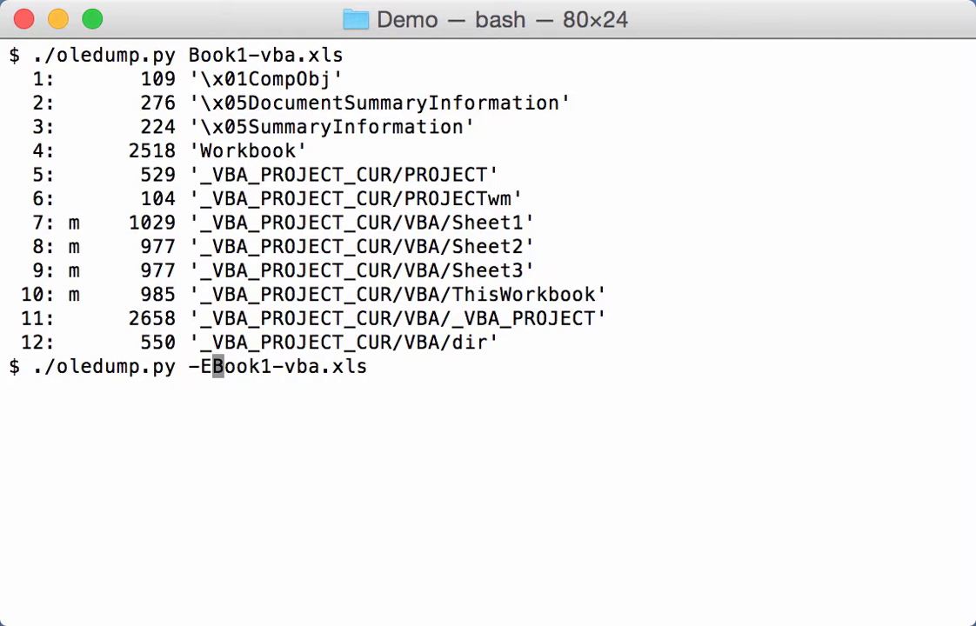
text(')
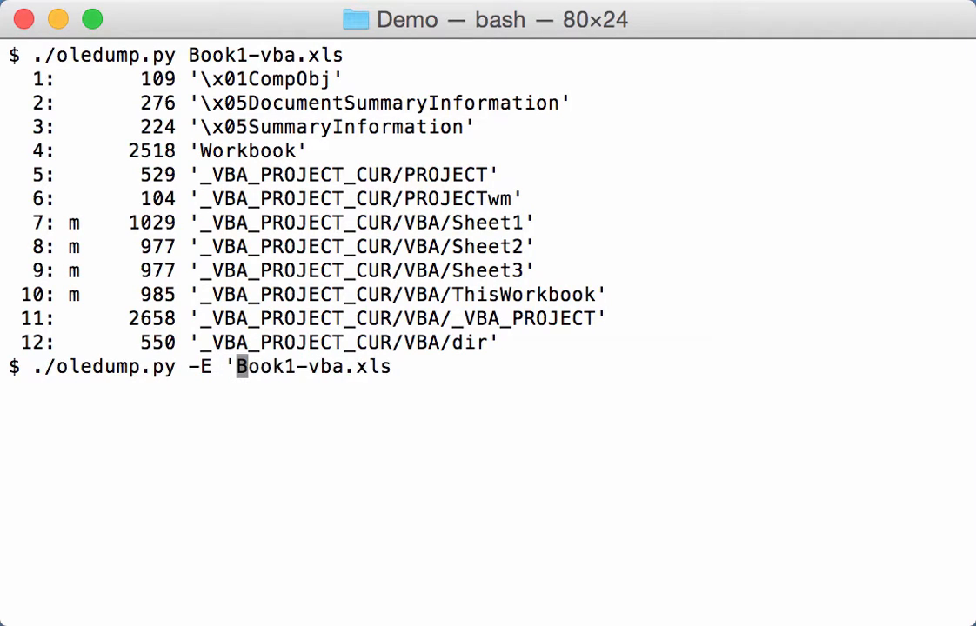
text(%MD5)
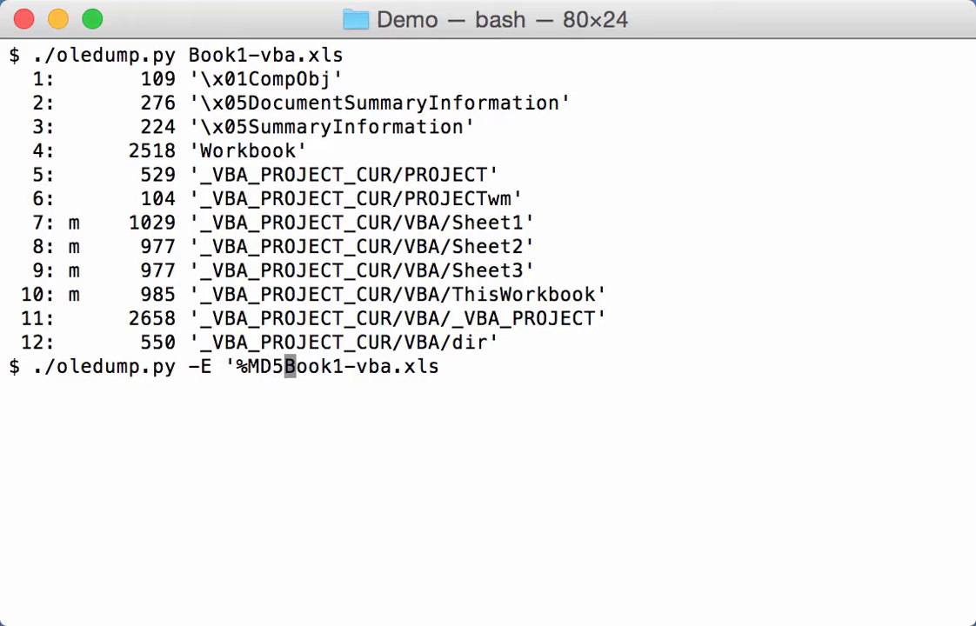
text(%')
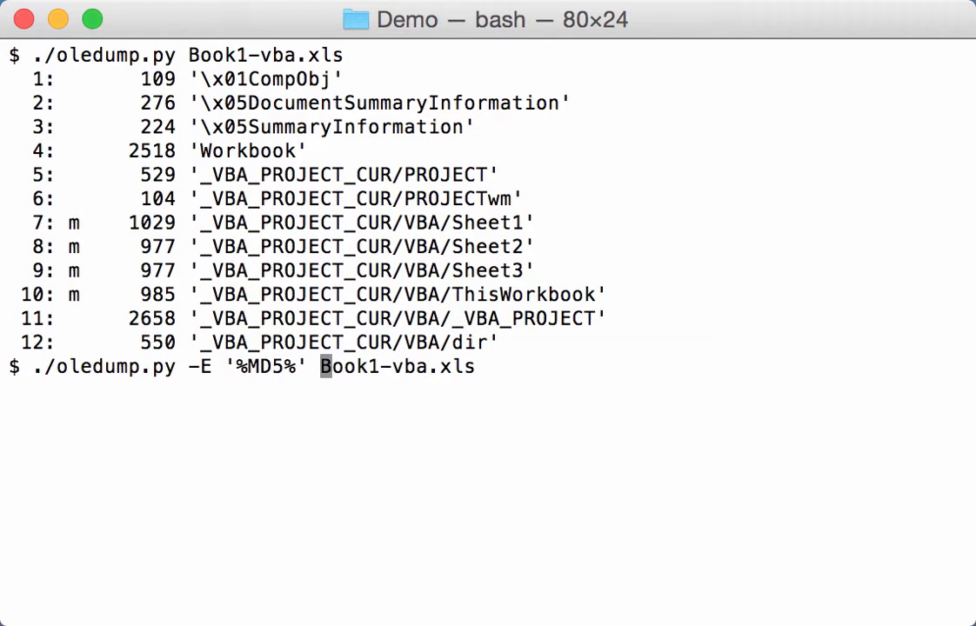
key(Return)
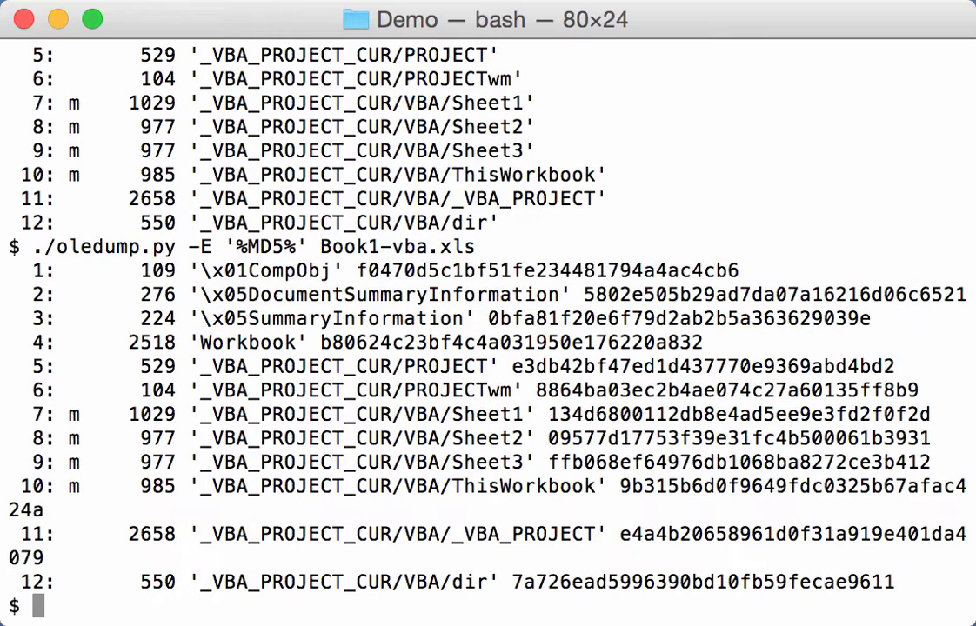
mouse_move(377, 276)
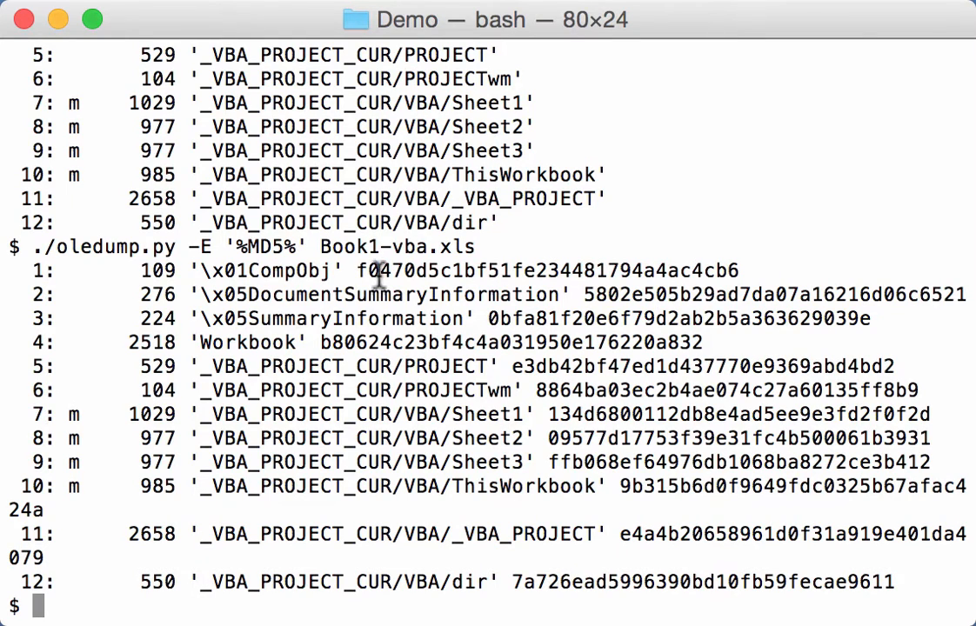
mouse_move(156, 260)
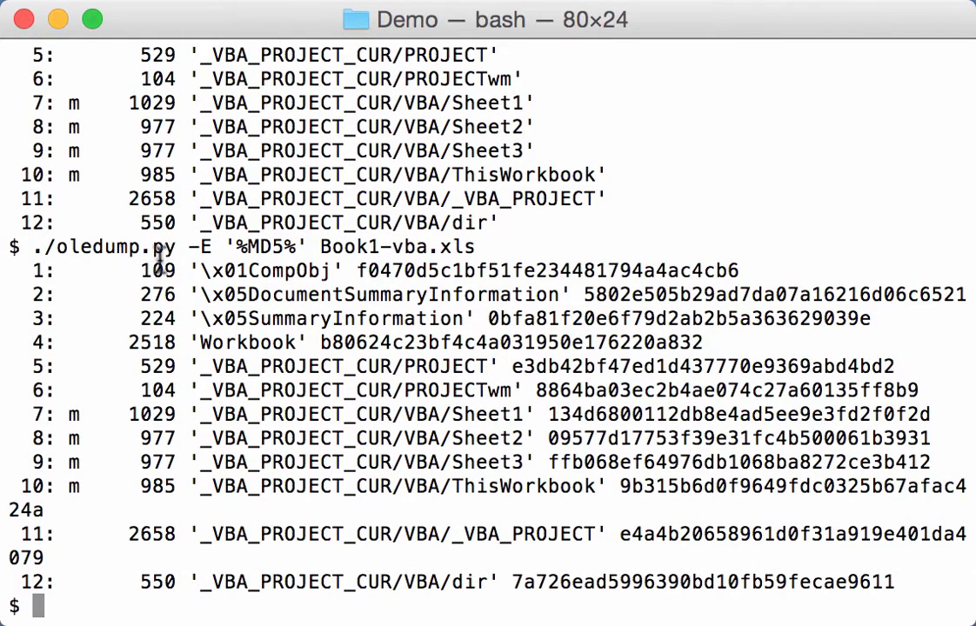
mouse_move(248, 522)
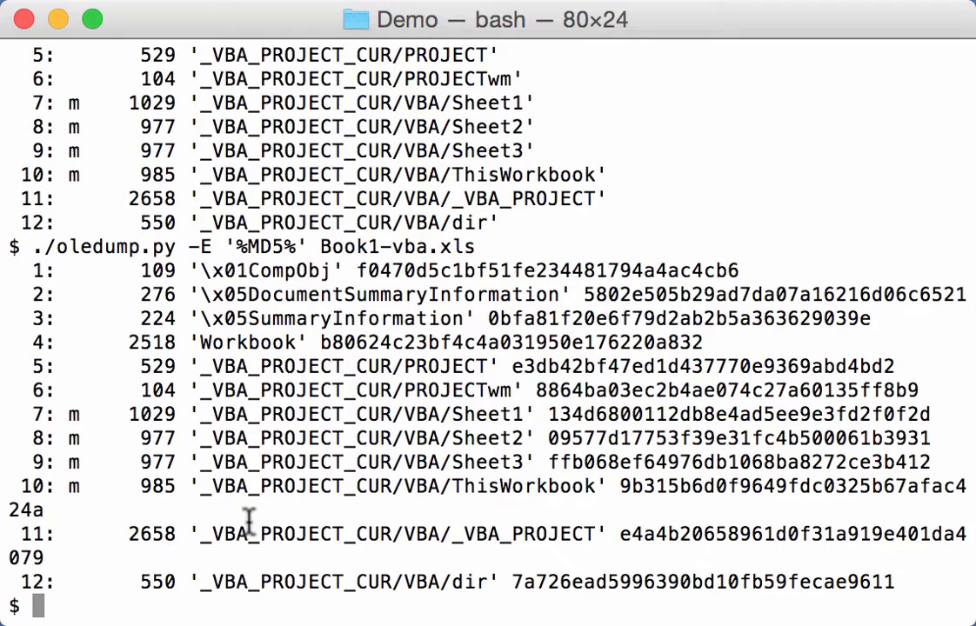
mouse_move(400, 294)
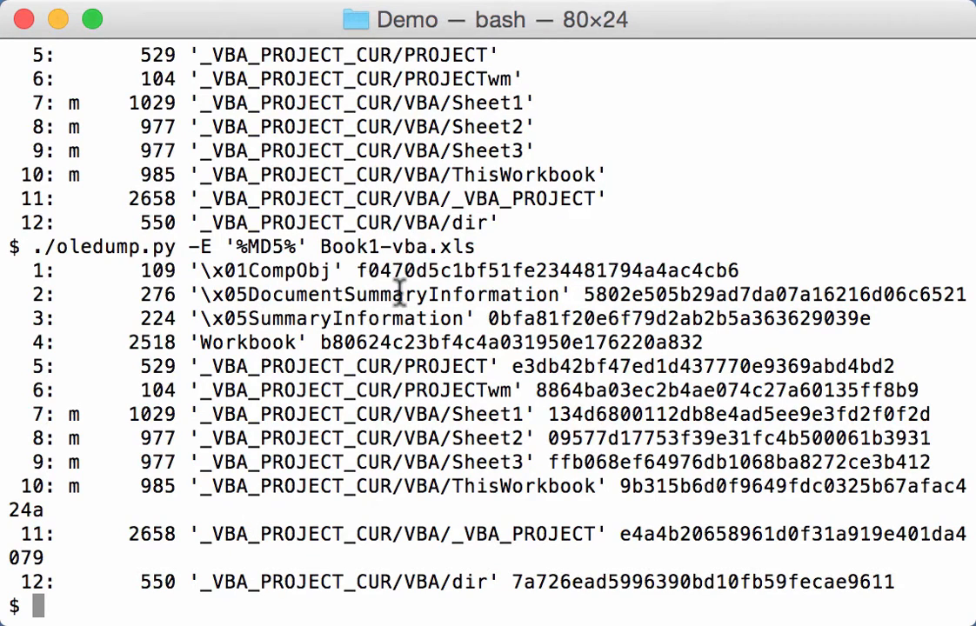
mouse_move(296, 357)
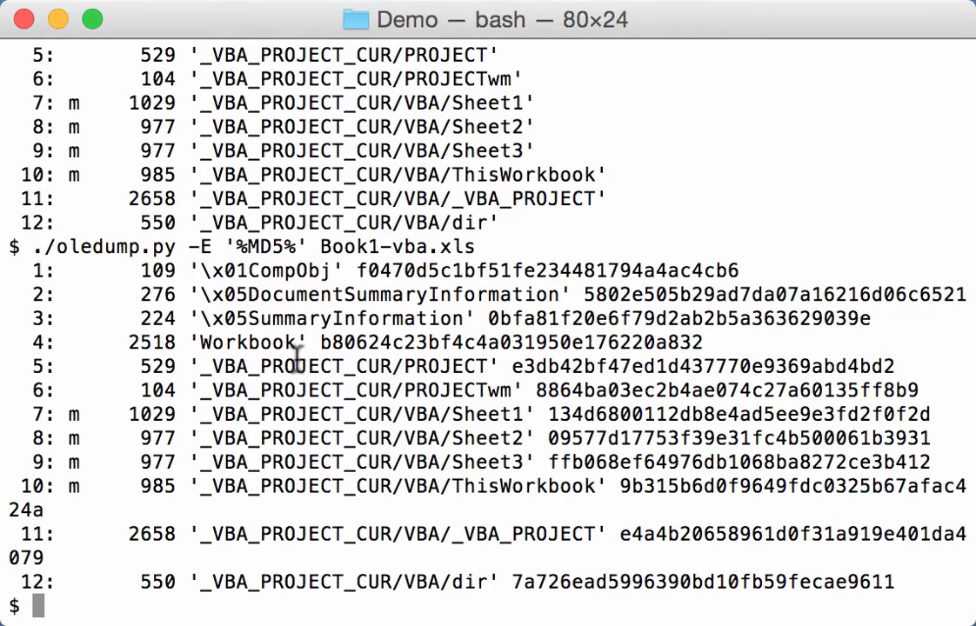
mouse_move(317, 604)
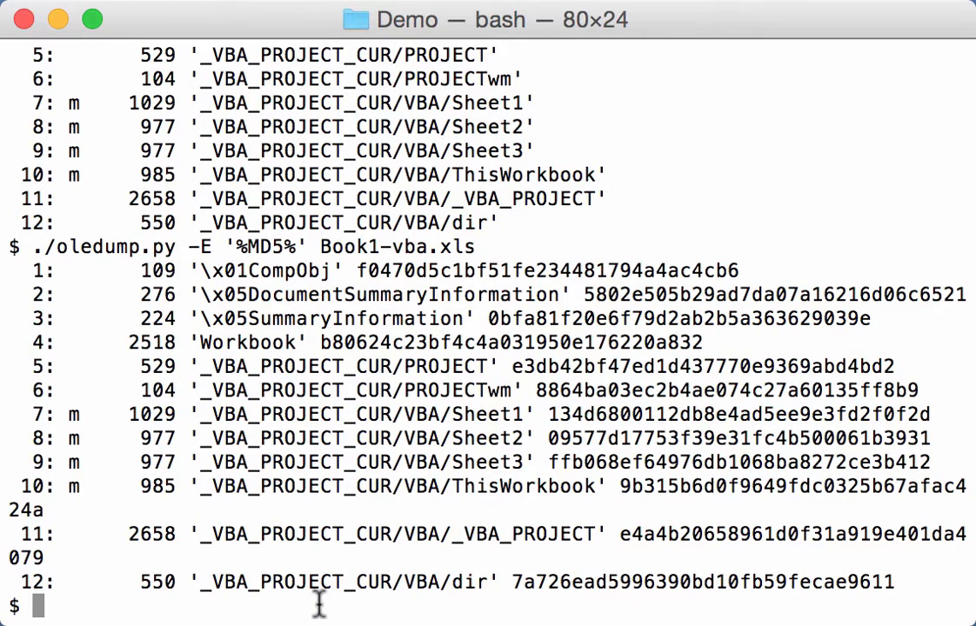
Clear the screen and open the oledump.py manual with -m piped into less
text(clea)
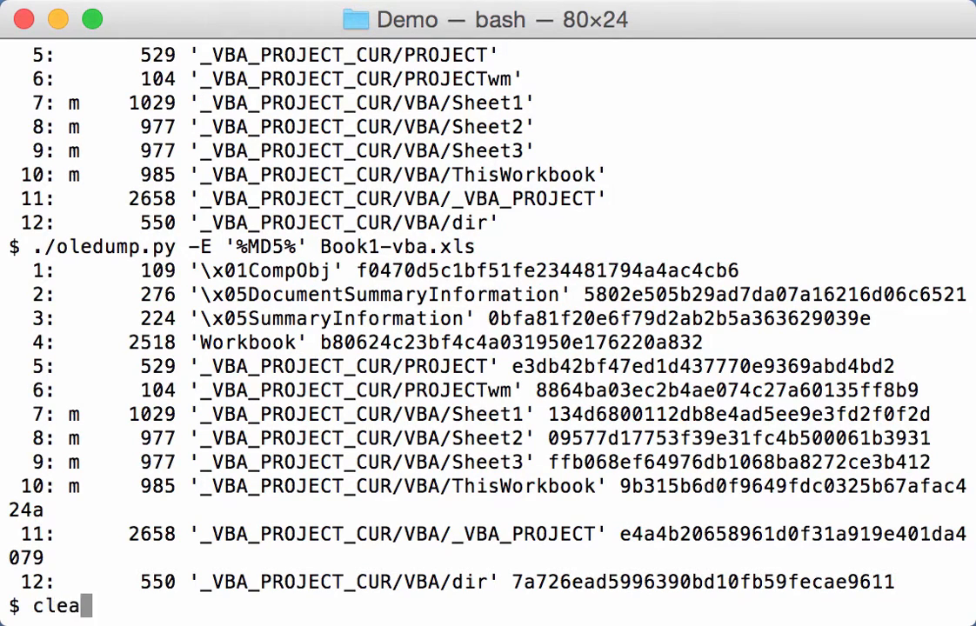
key(Return)
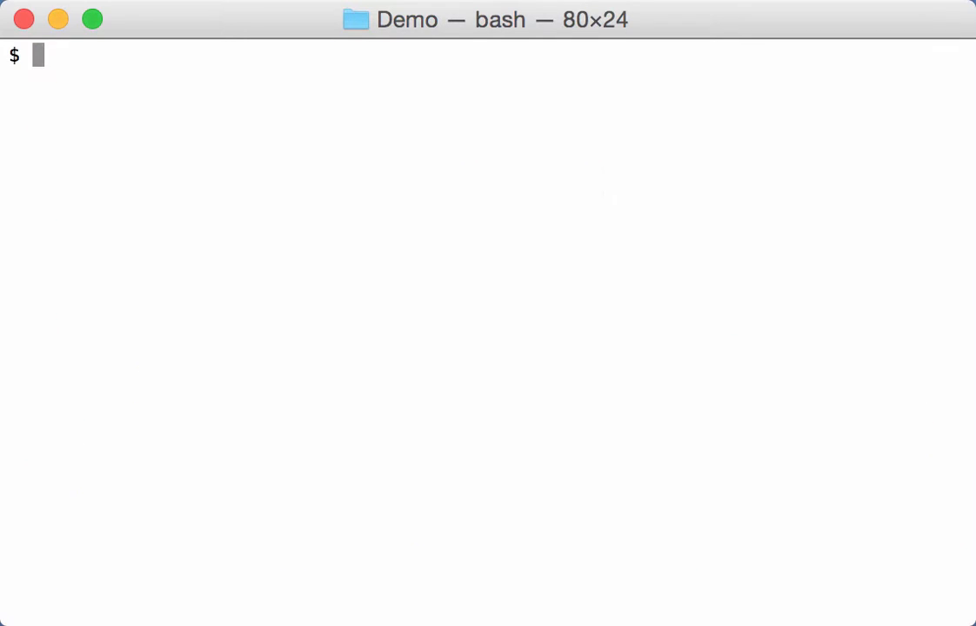
text(./oled)
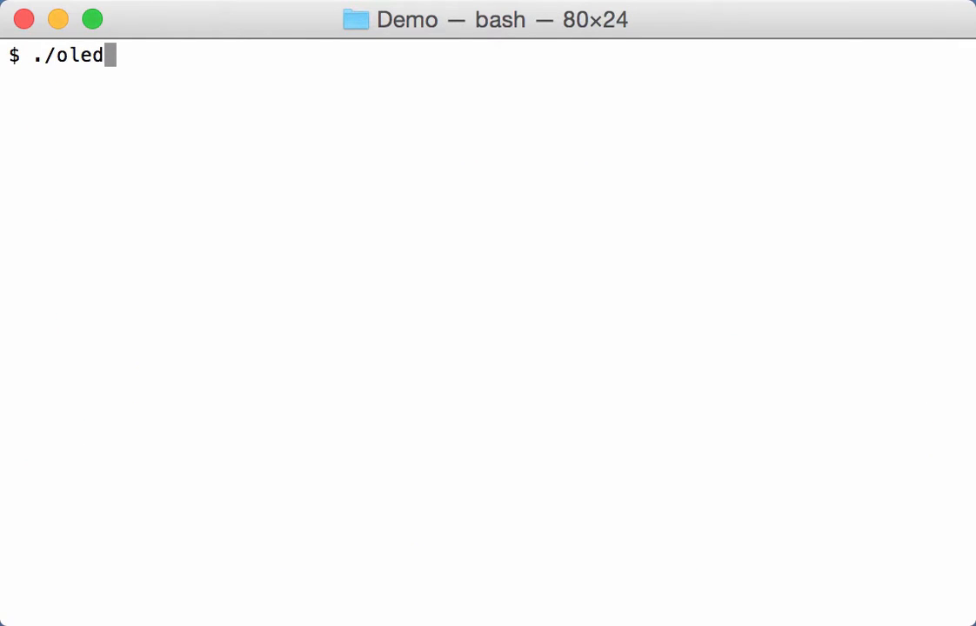
text(ump.py -)
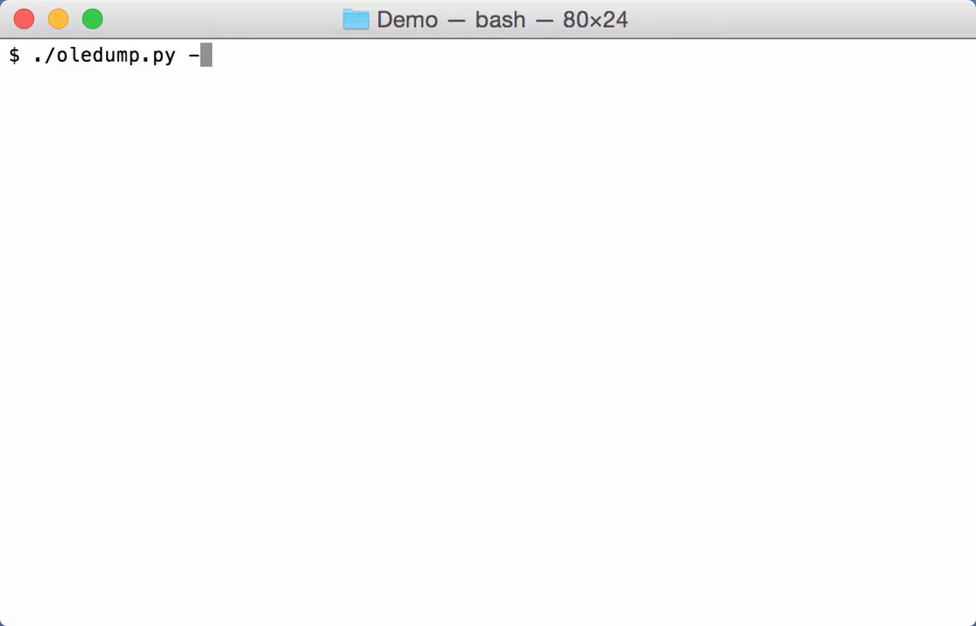
text(m)
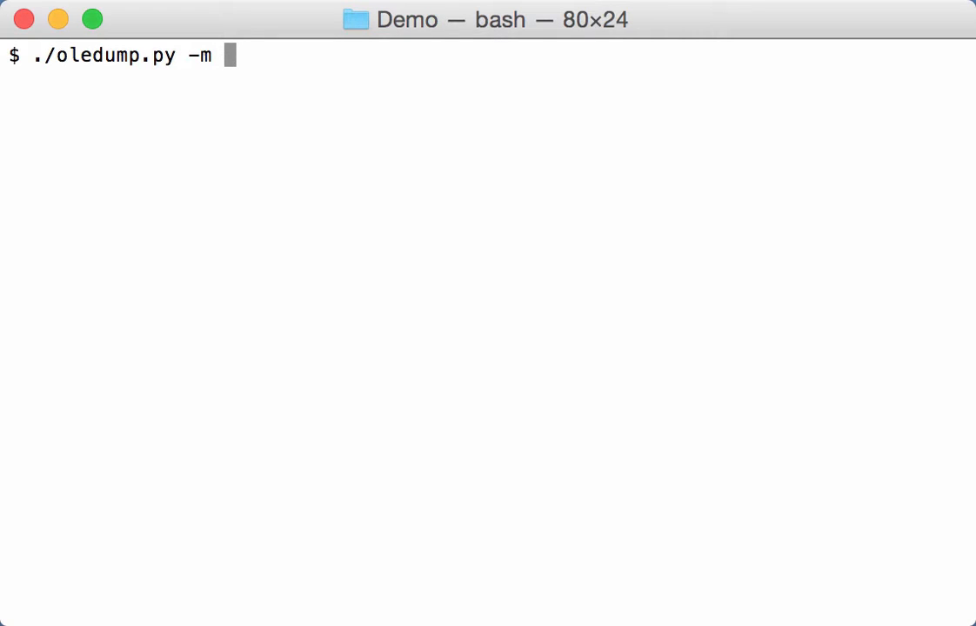
text(| le)
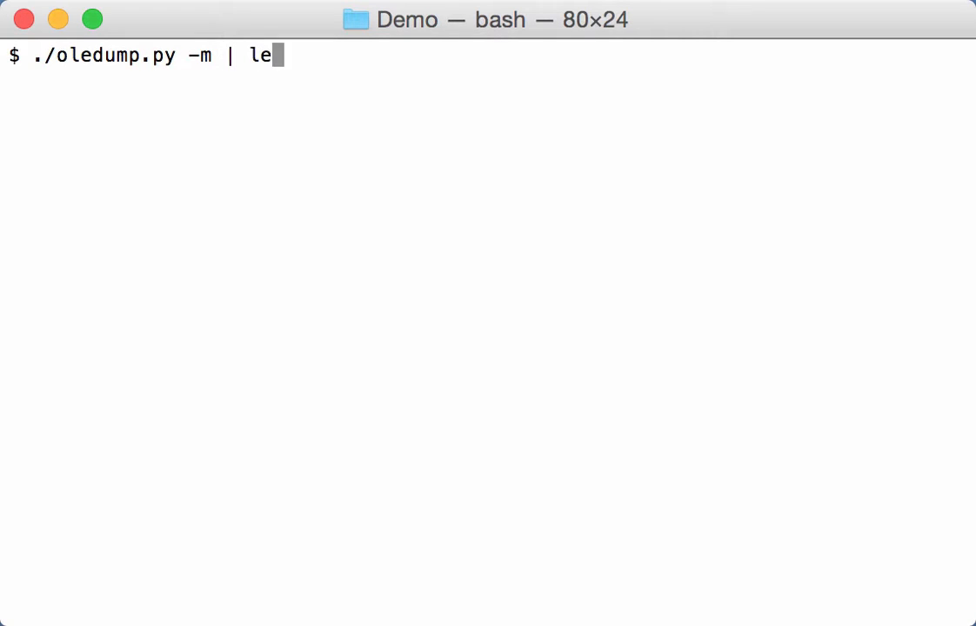
key(Return)
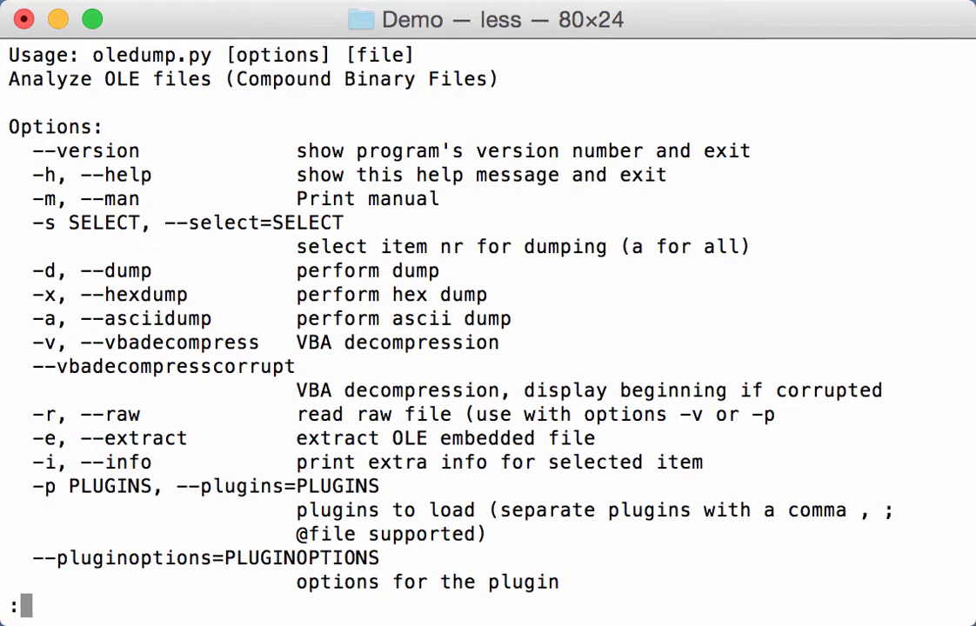
Search the manual for %MD5%, scroll through the extra-data variables, then quit less
text(/%MD5)
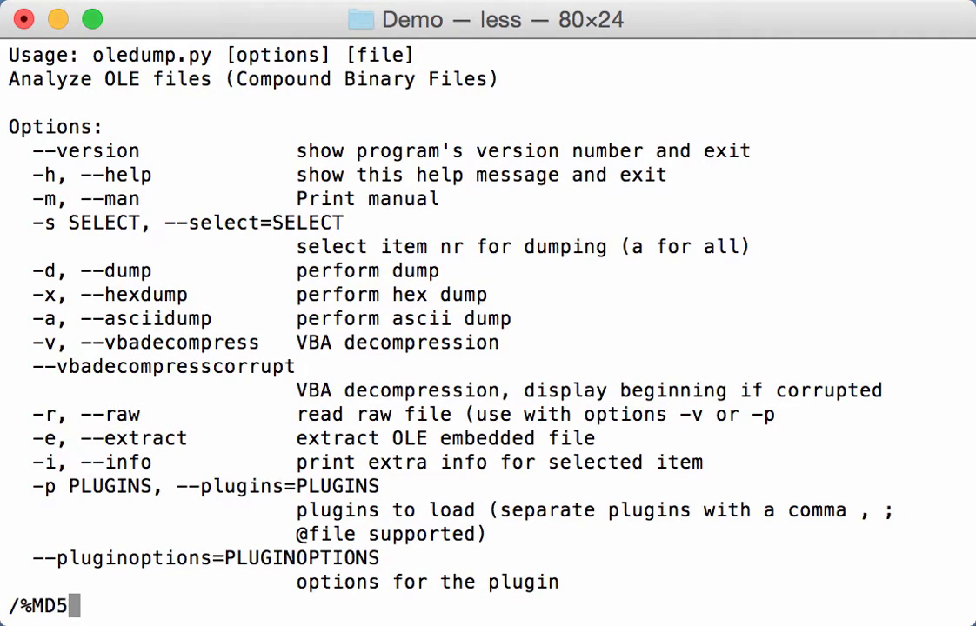
key(Return)
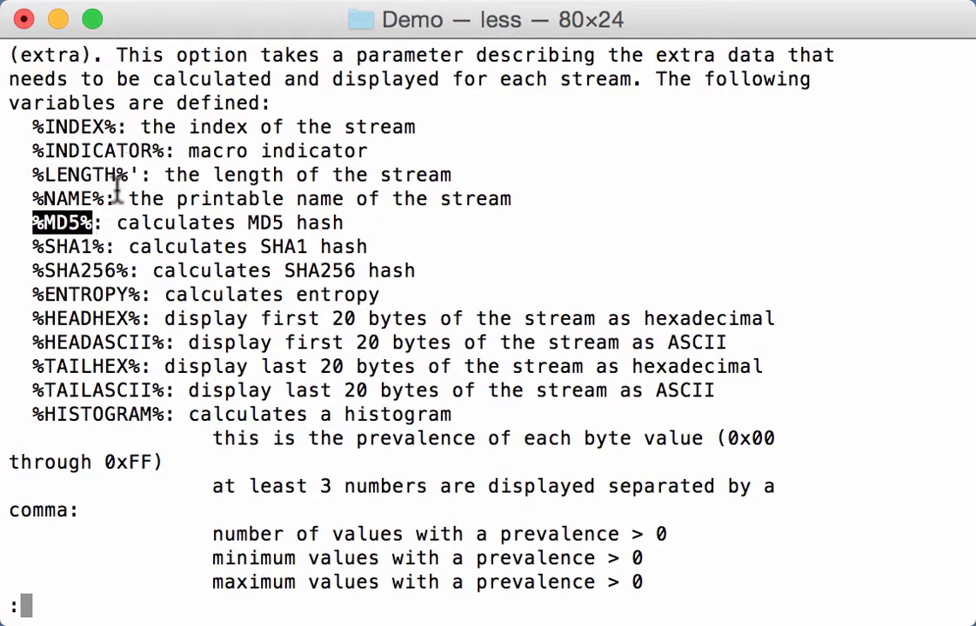
mouse_move(252, 326)
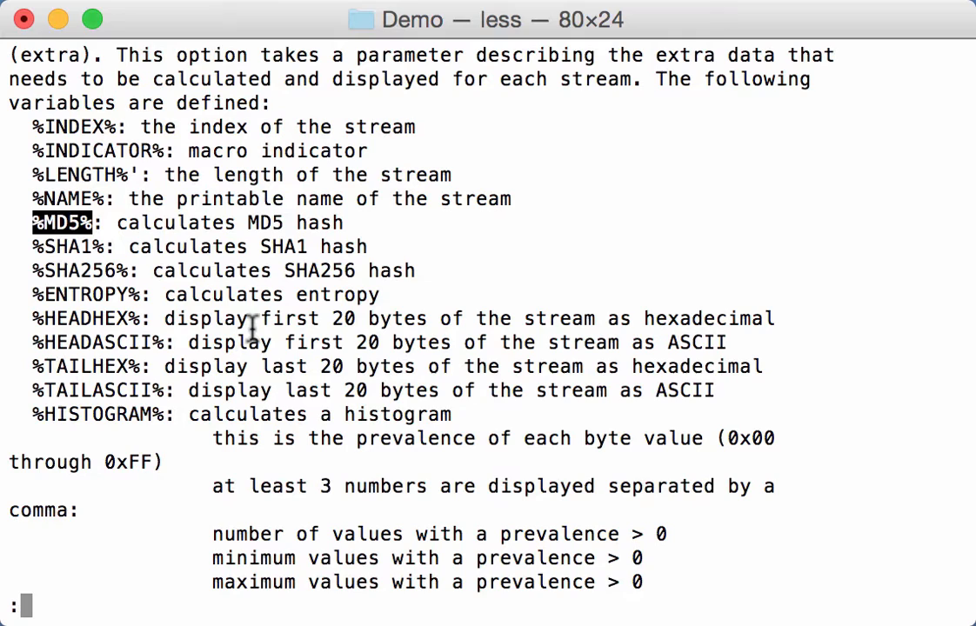
mouse_move(91, 129)
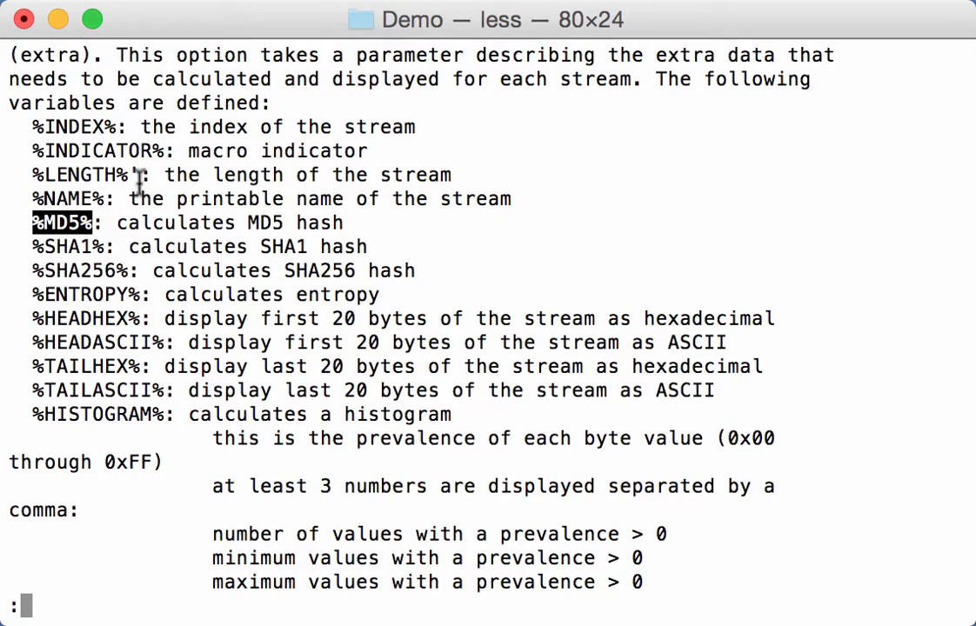
mouse_move(292, 304)
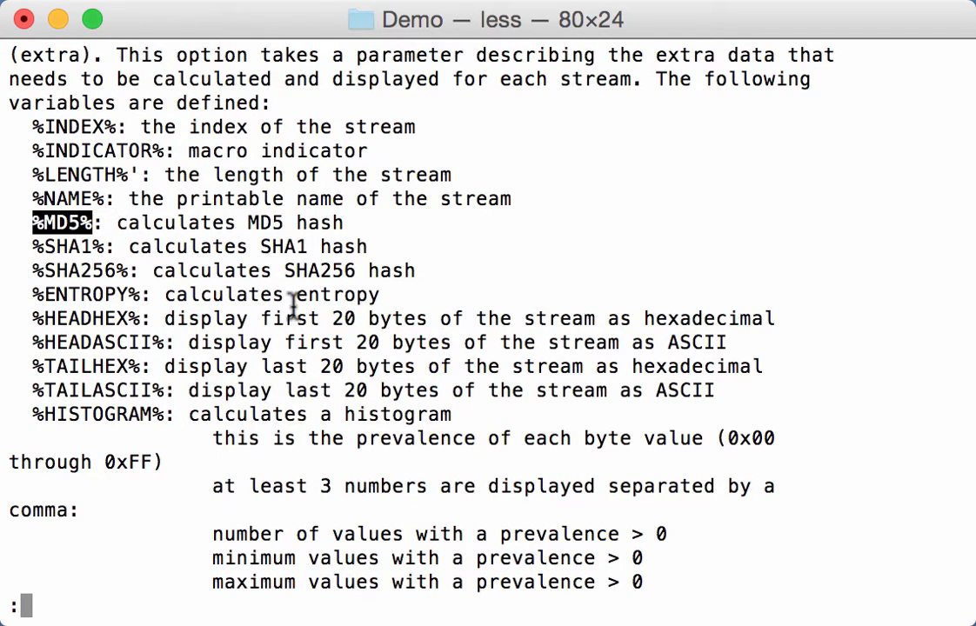
mouse_move(126, 246)
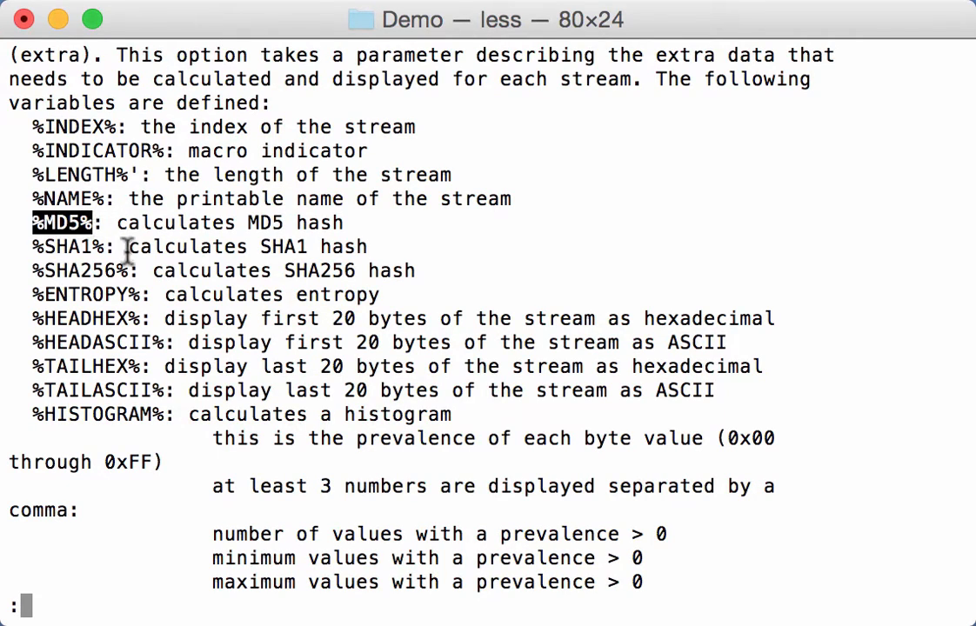
mouse_move(52, 268)
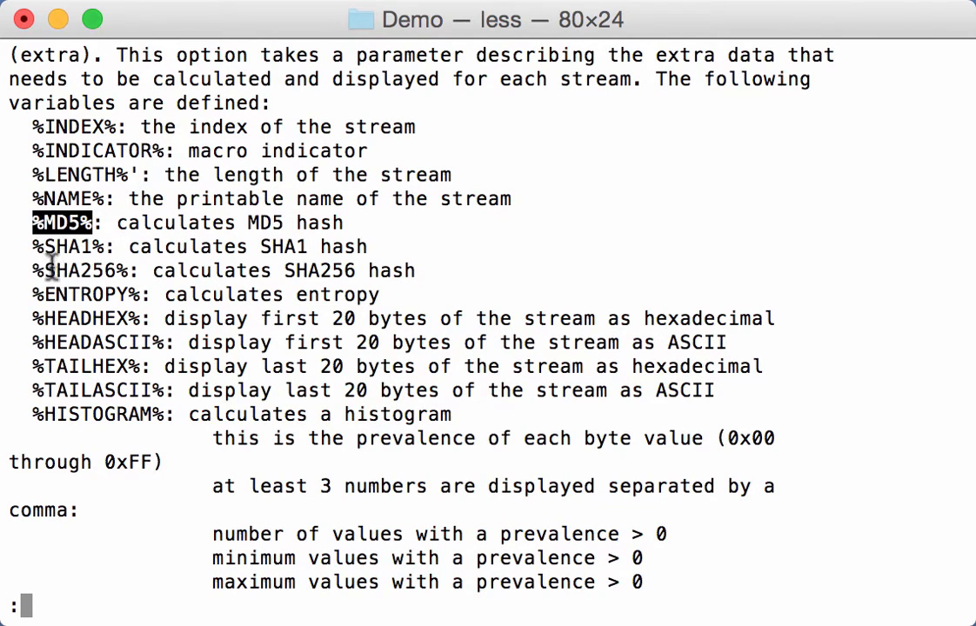
mouse_move(33, 295)
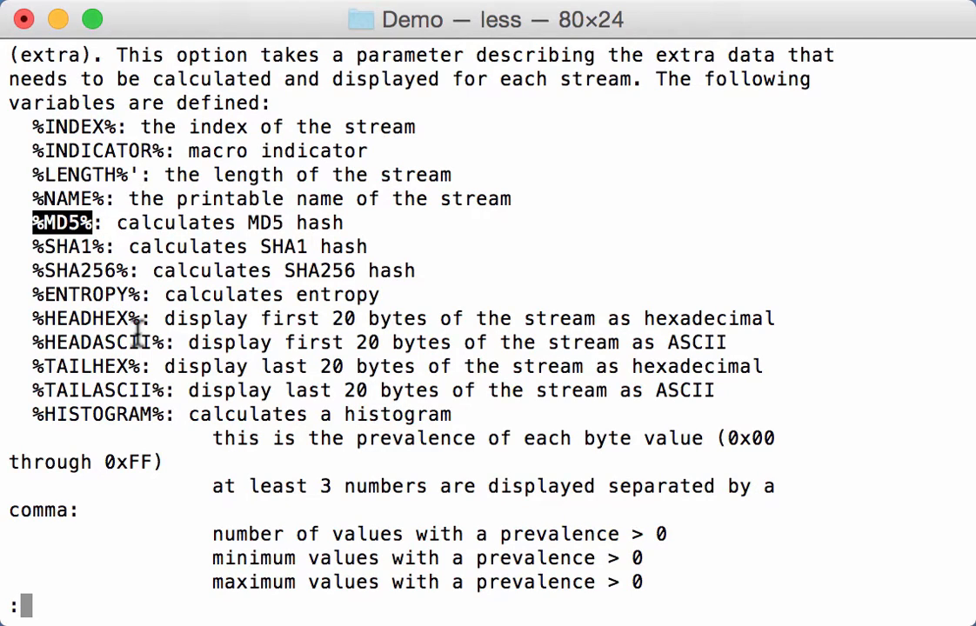
mouse_move(126, 326)
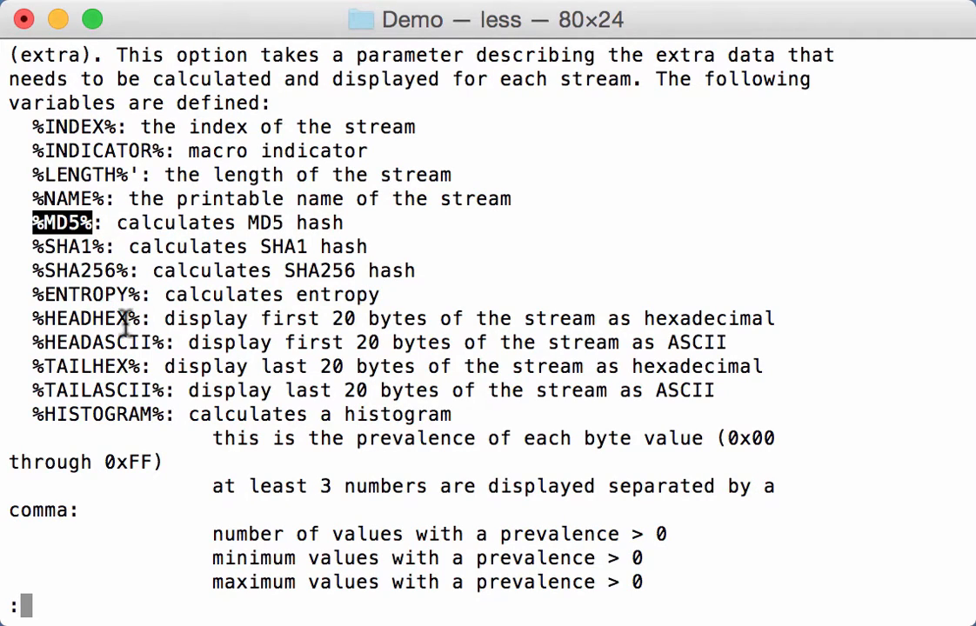
mouse_move(448, 365)
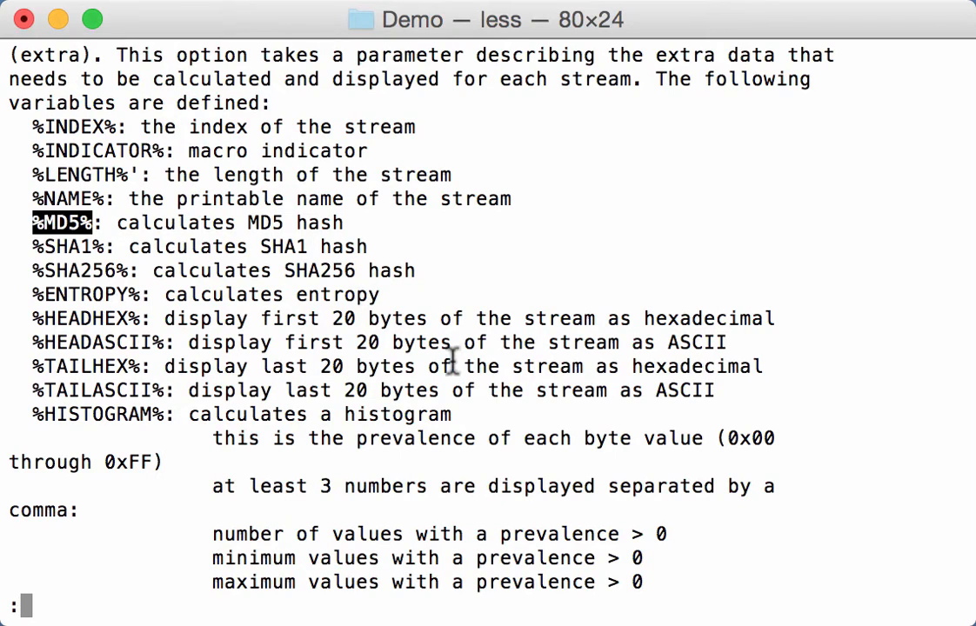
mouse_move(55, 339)
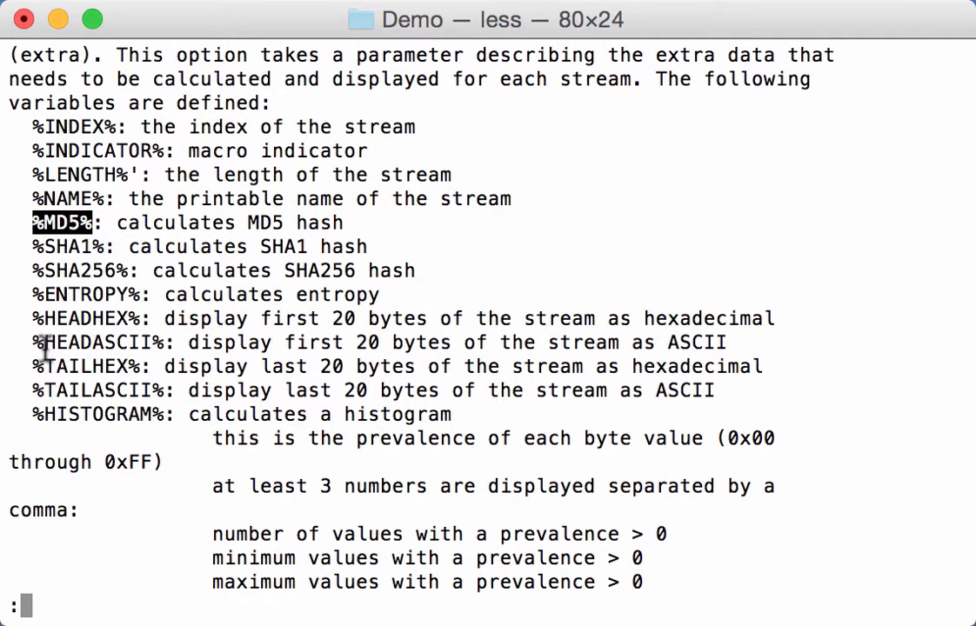
scroll(down, 3)
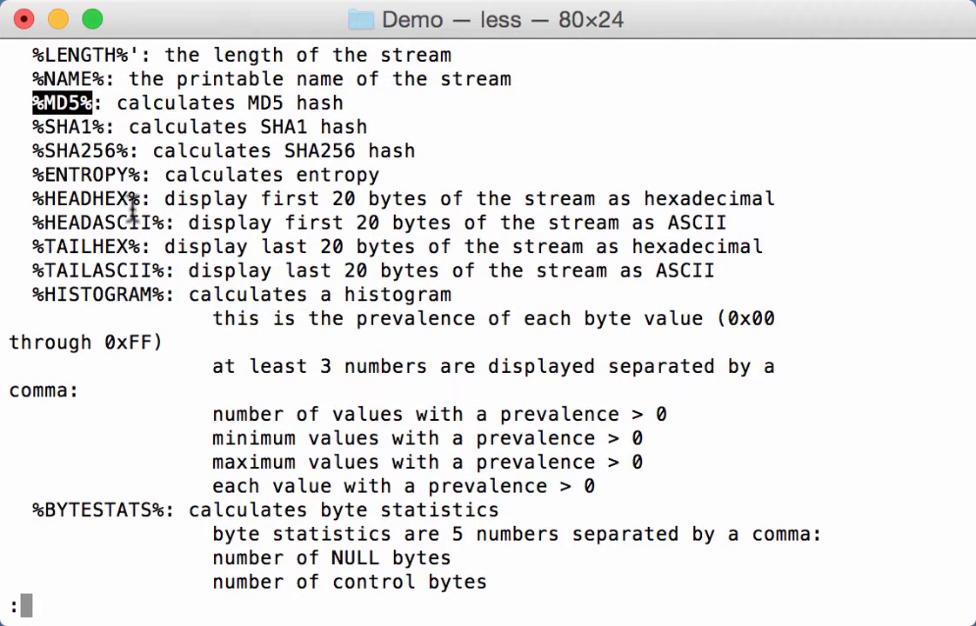
mouse_move(126, 276)
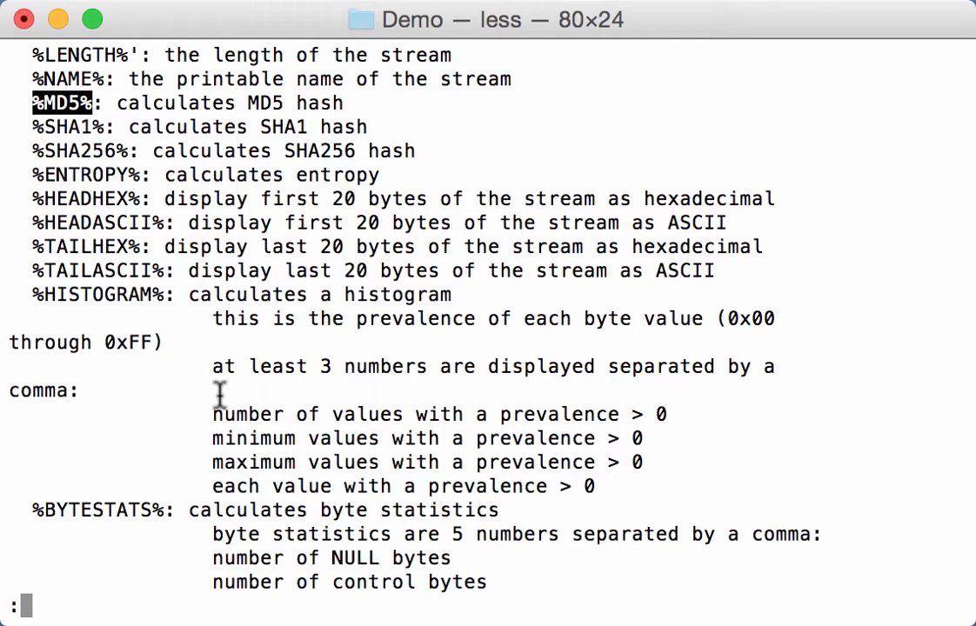
scroll(down, 3)
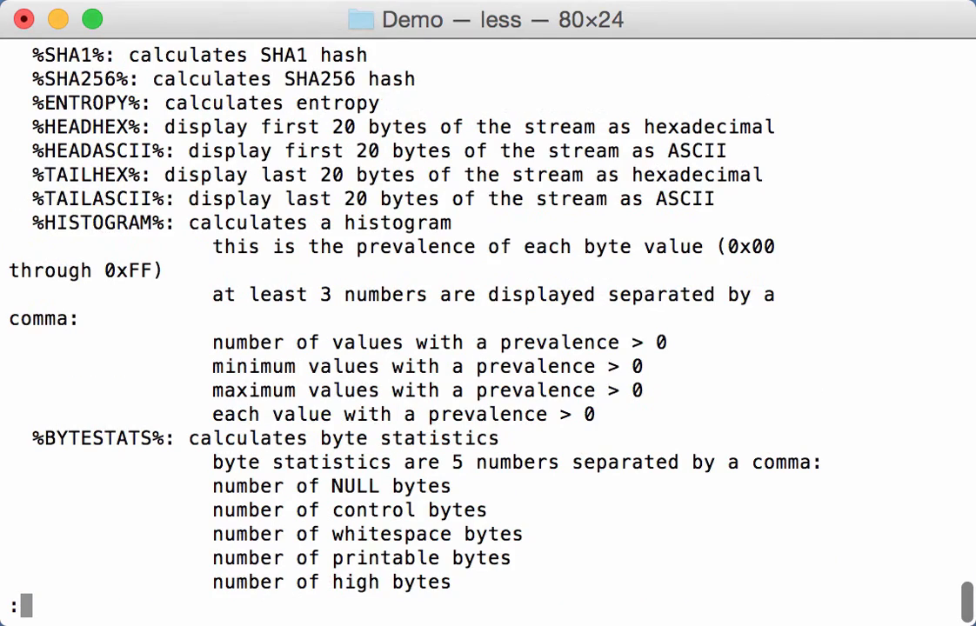
key(q)
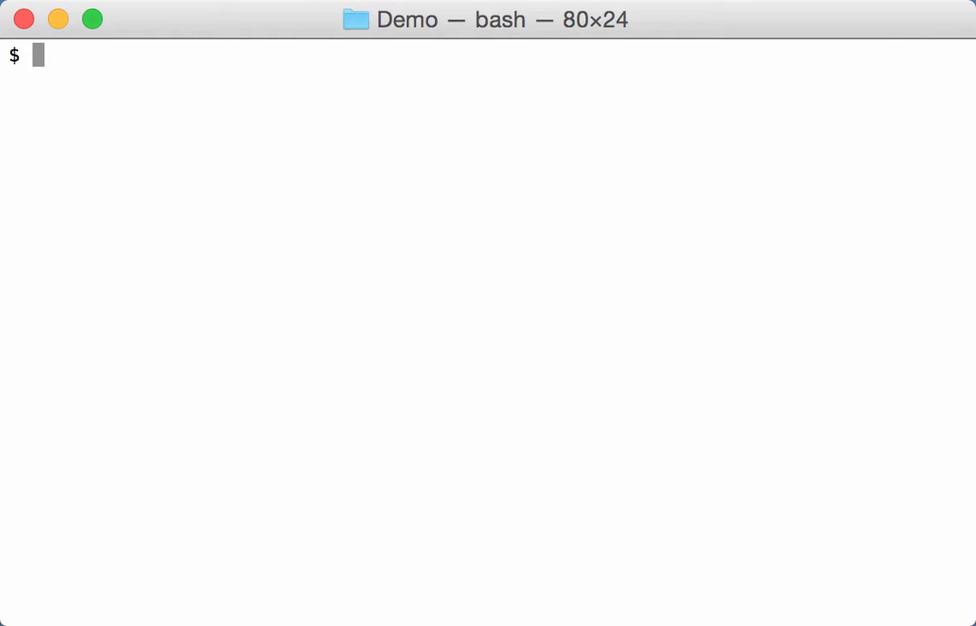
List Book1-vba.xls streams with -E '%MD5% %SHA256%' showing both hashes, then clear
text(./oledump.py -E '%MD5%' Book1-vba.xls)
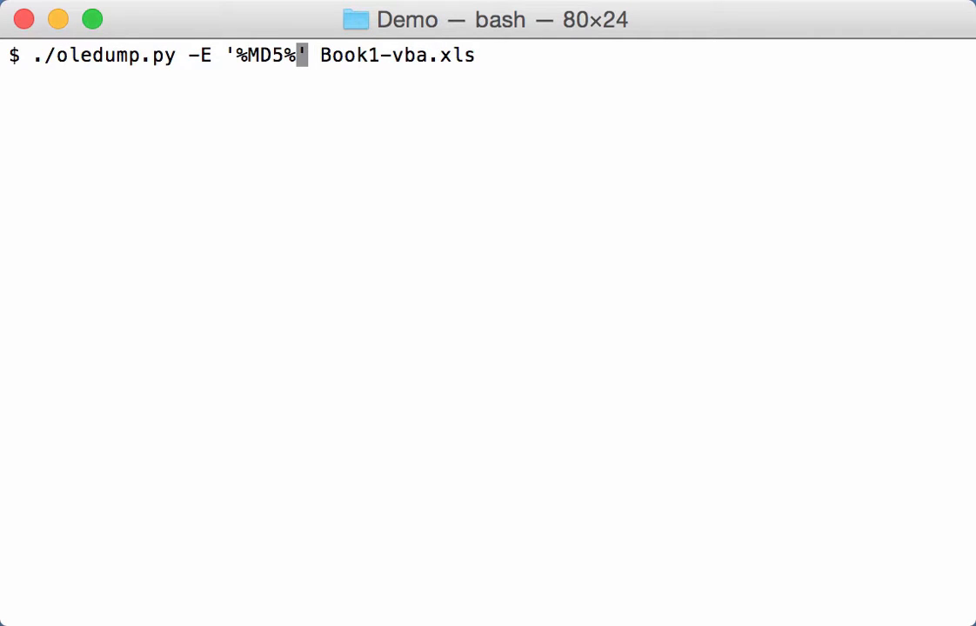
text(%SH)
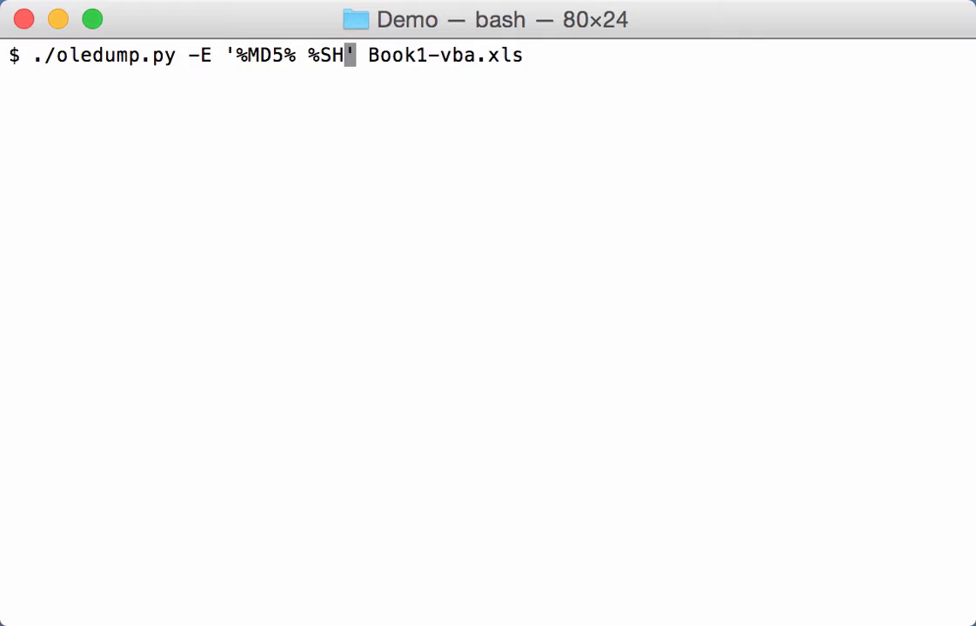
text(A256)
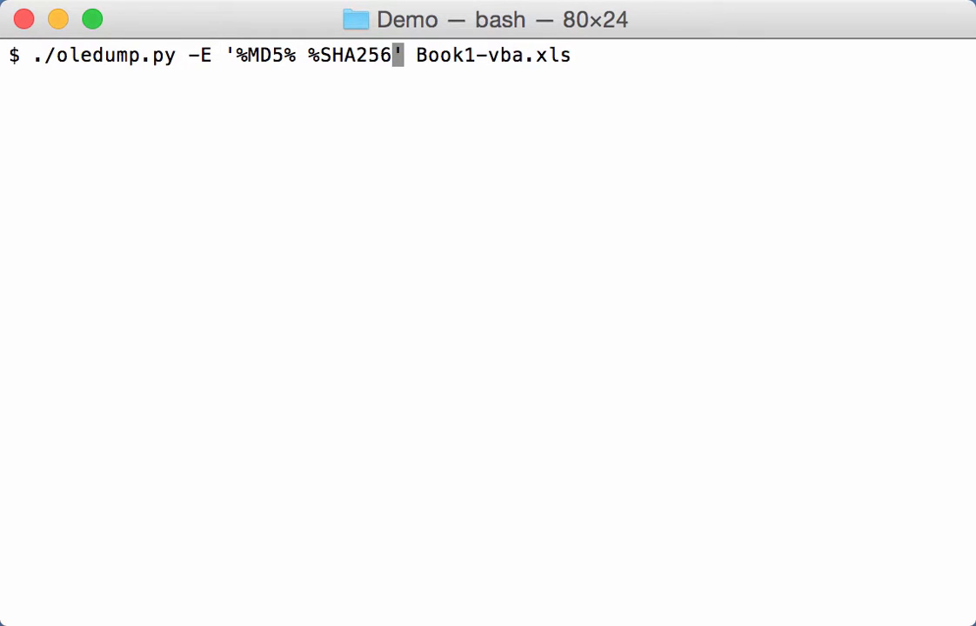
key(Return)
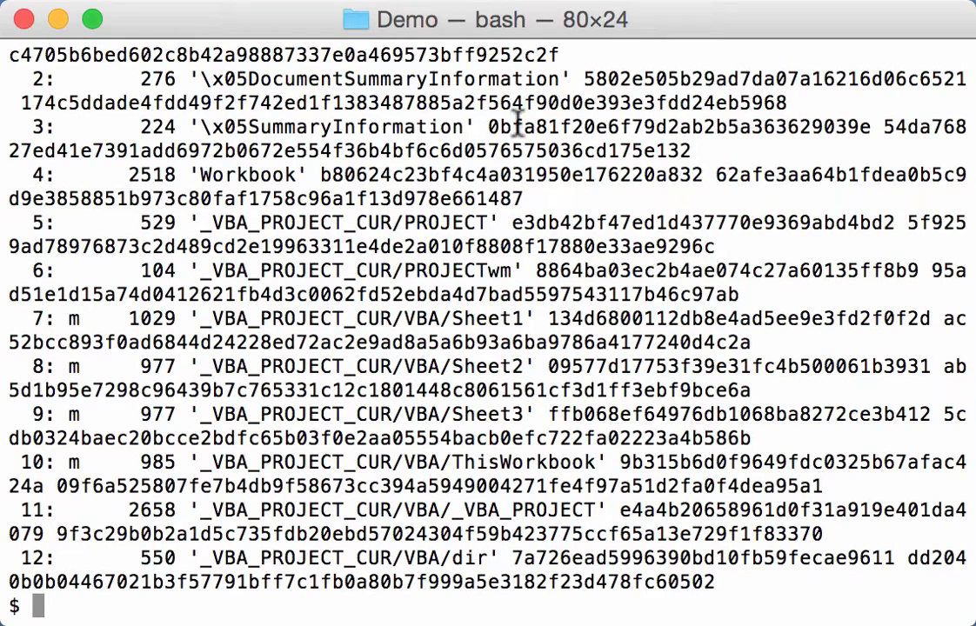
mouse_move(652, 533)
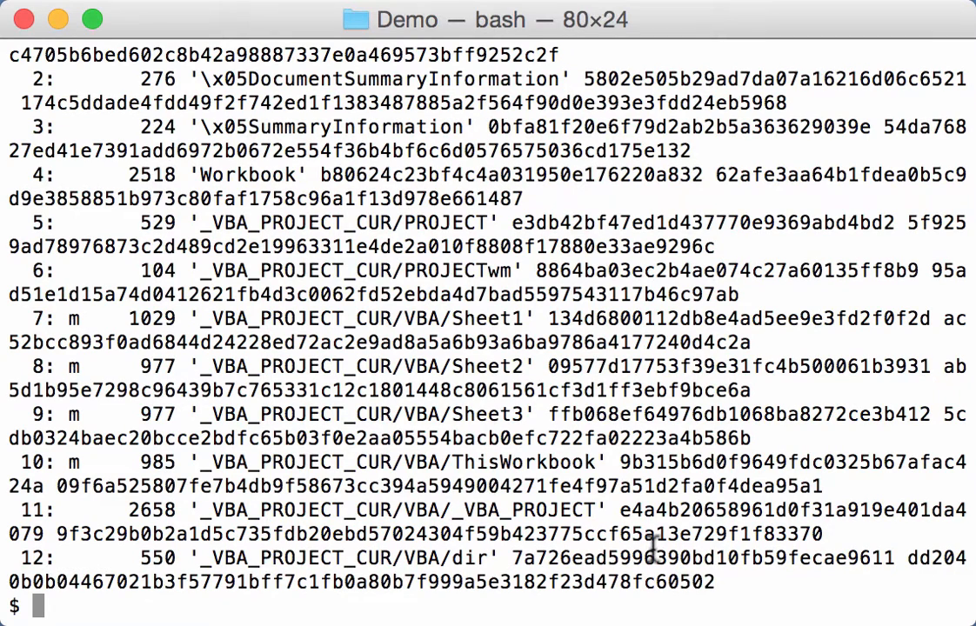
text(clear)
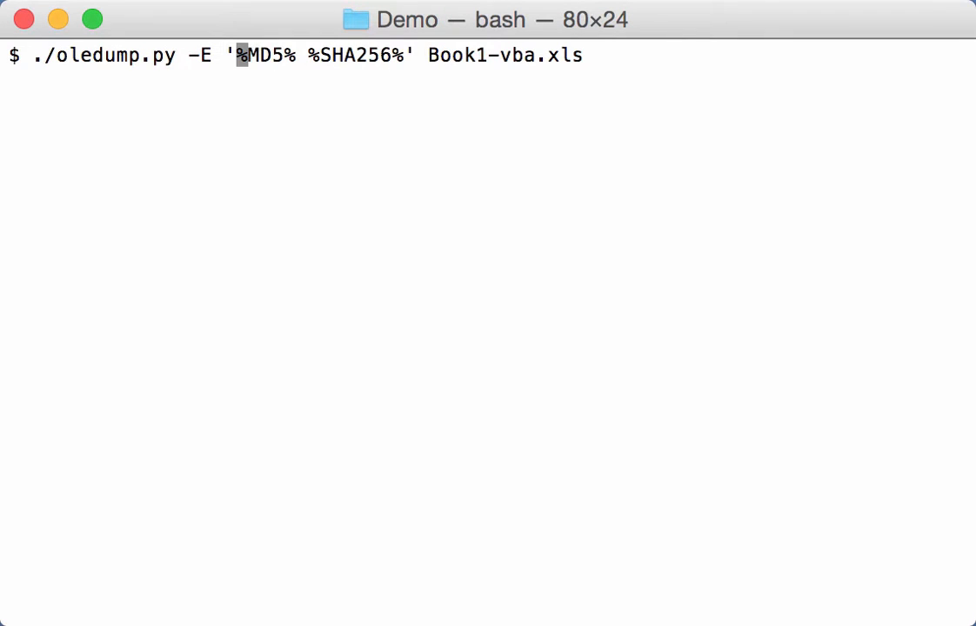
Rerun the listing with the format 'md5: %MD5% sha256: %SHA256%' to label both hashes
text(md5:)
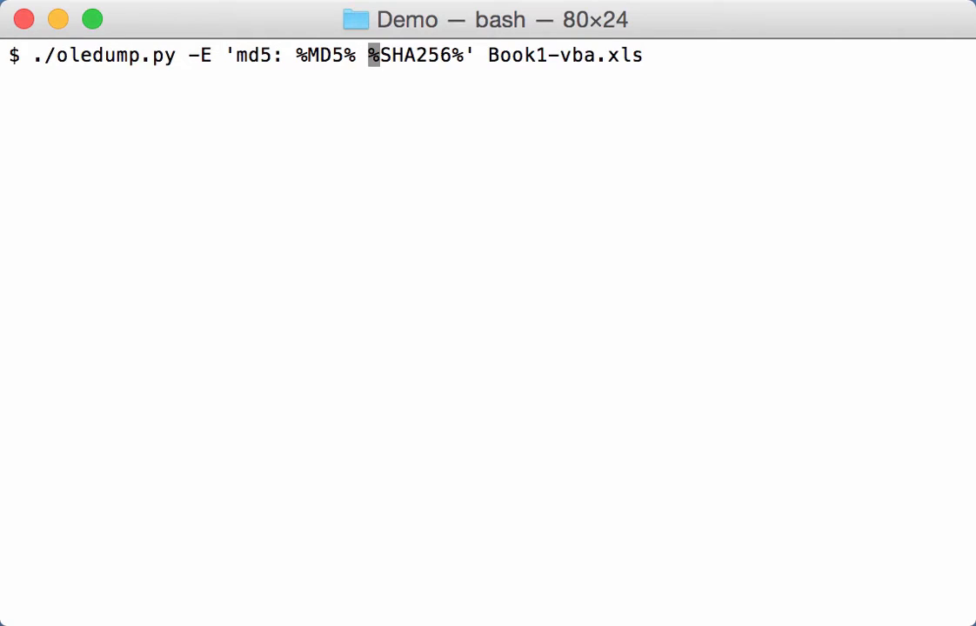
text(sha256)
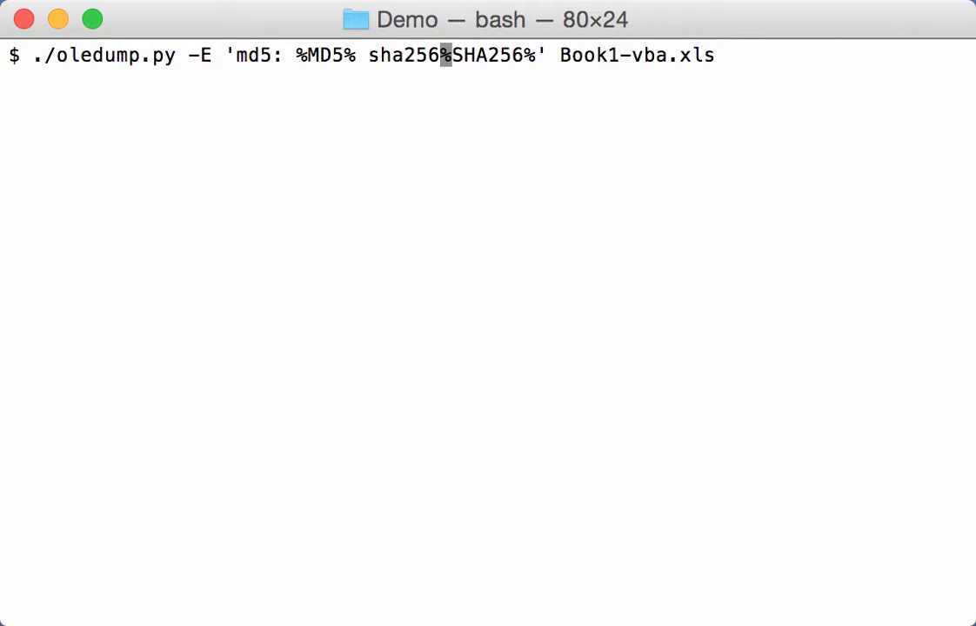
key(Return)
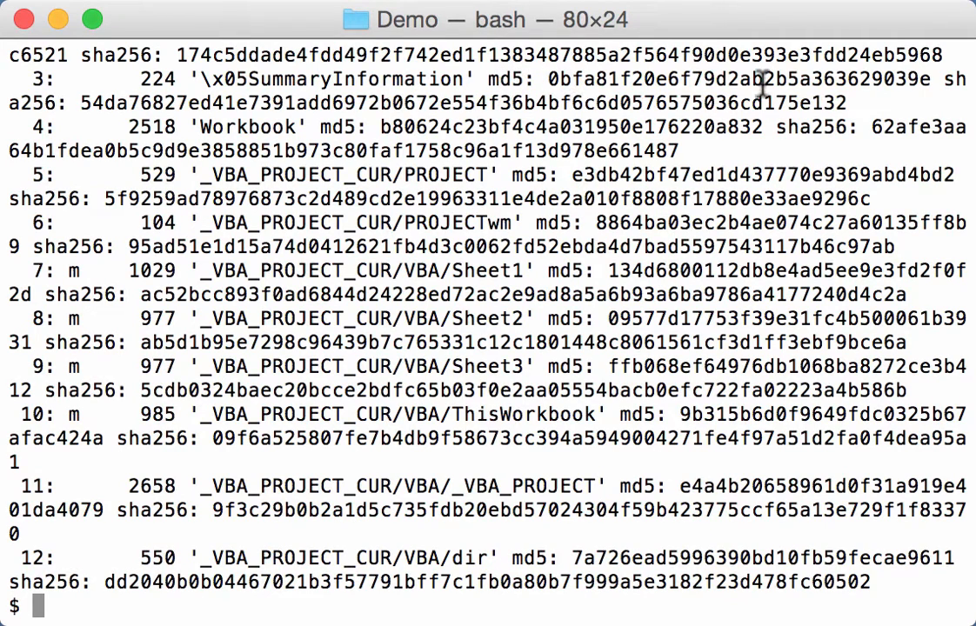
mouse_move(61, 95)
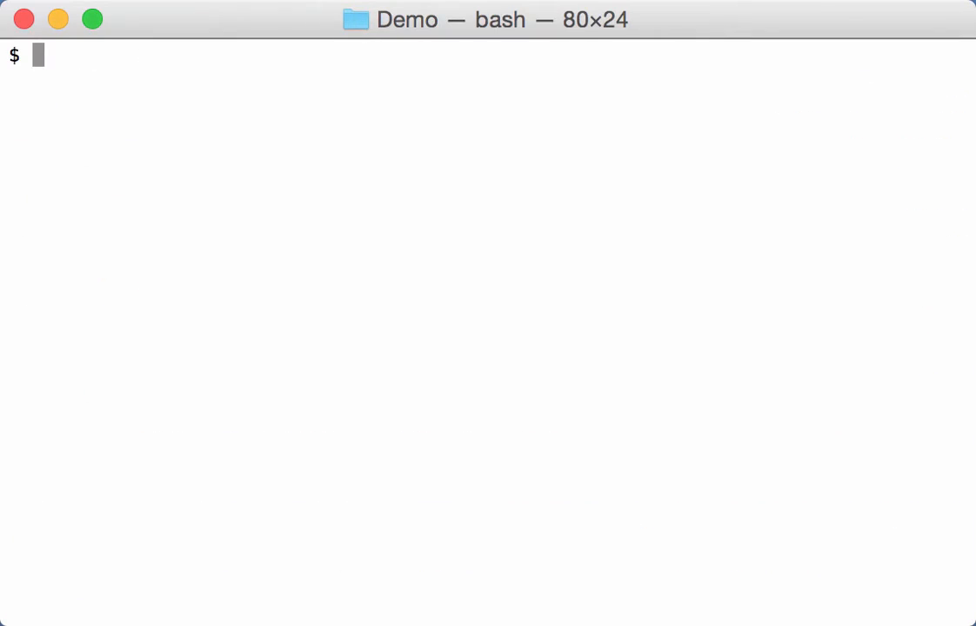
Insert \n before md5: and sha256: in the -E format so hashes print on separate lines
text(./oledump.py -E 'md5: %MD5% sha256: %SHA256%' Book1-vba.xls)
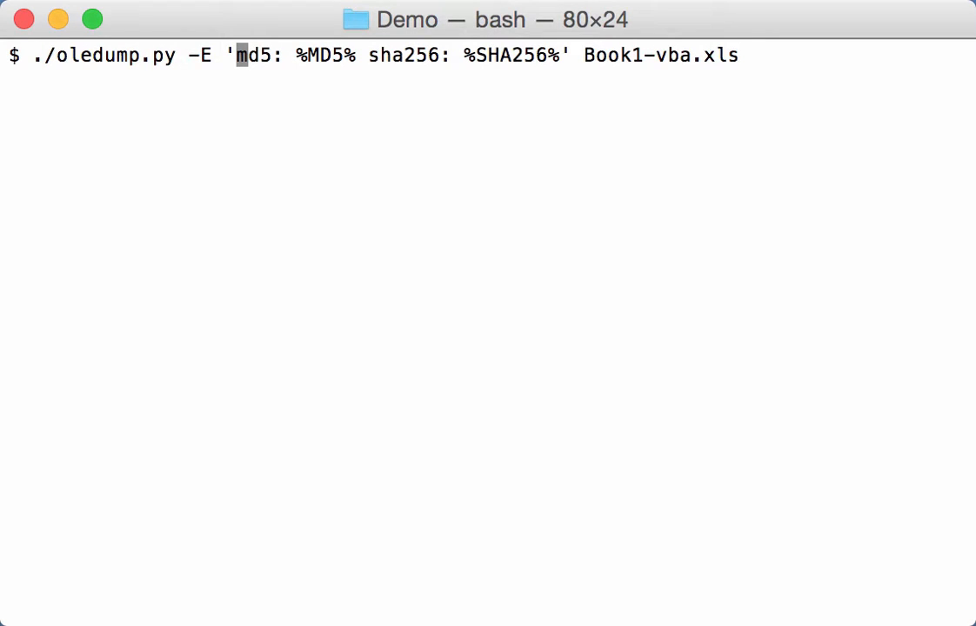
text(\)
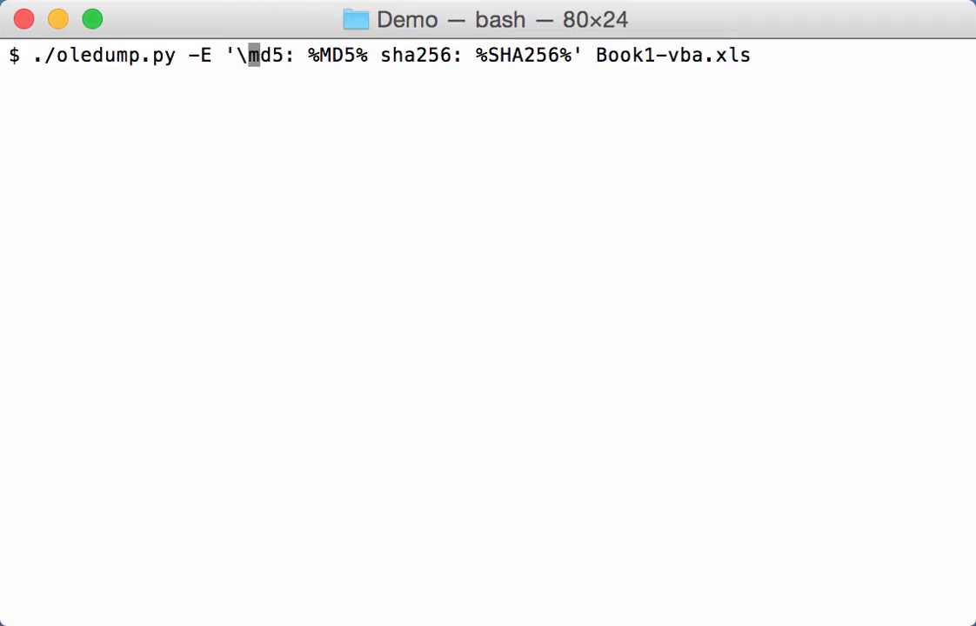
text(n)
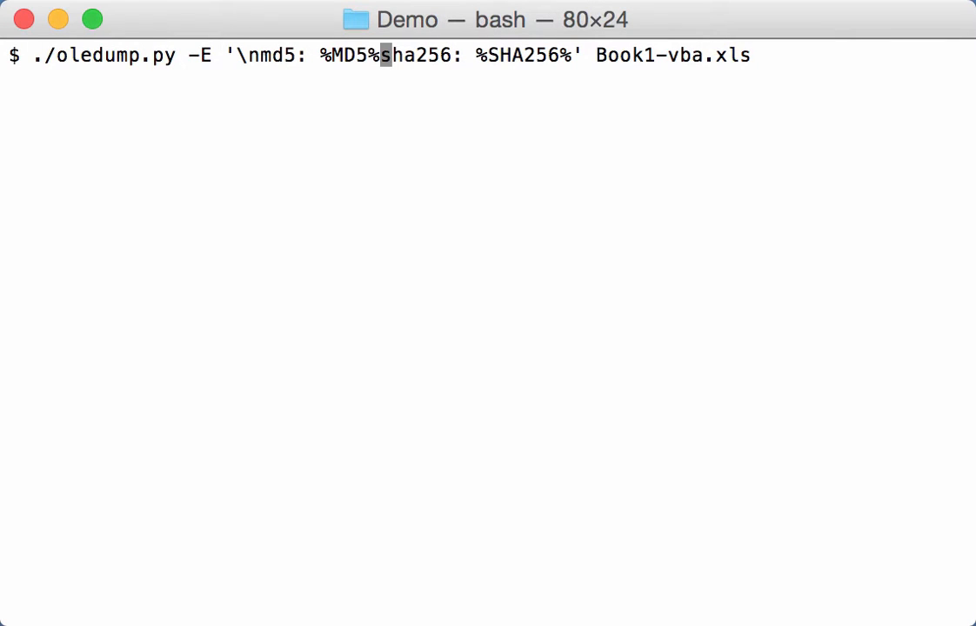
text(\)
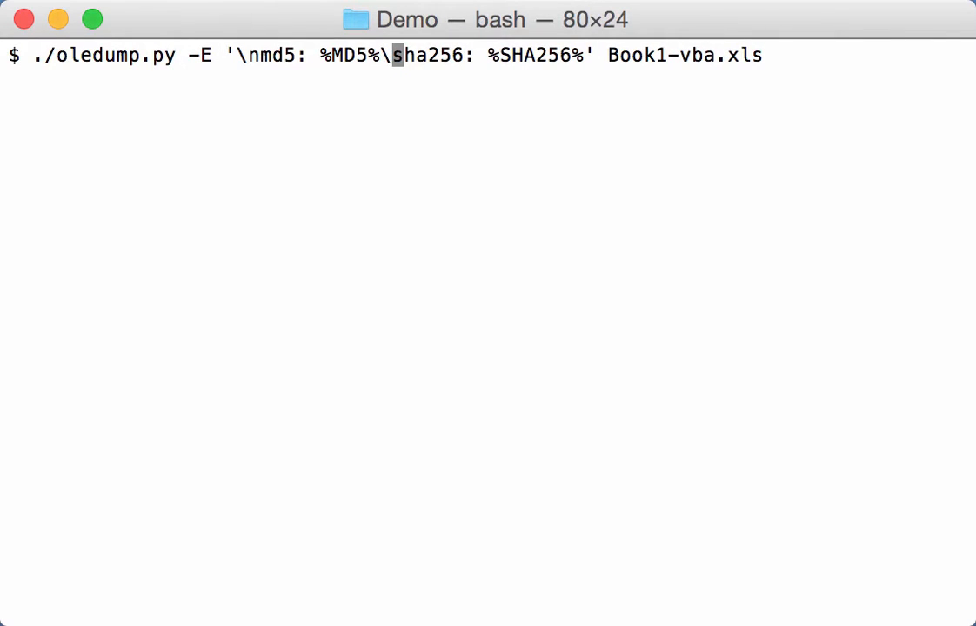
key(Return)
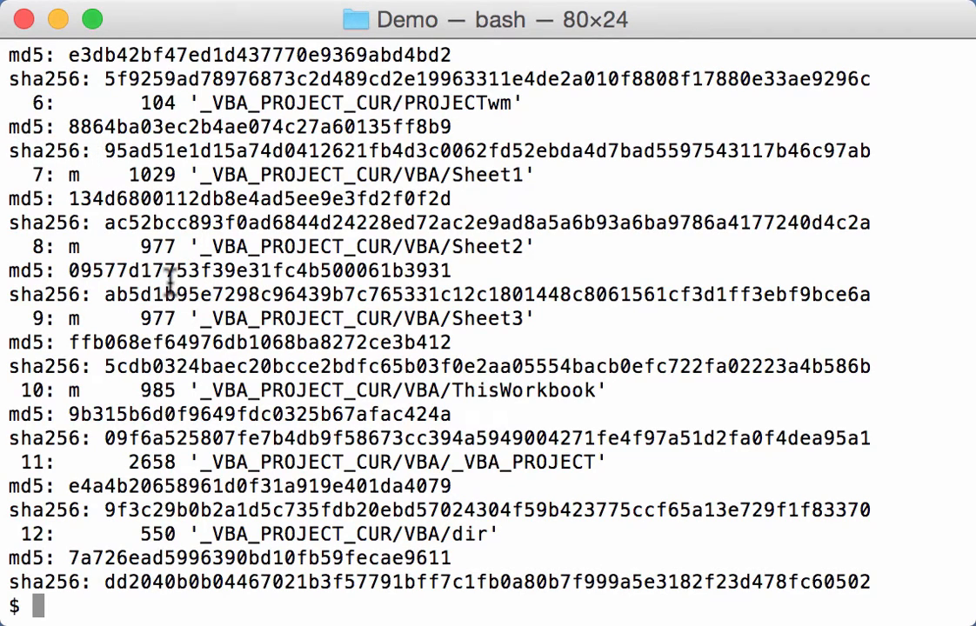
mouse_move(329, 424)
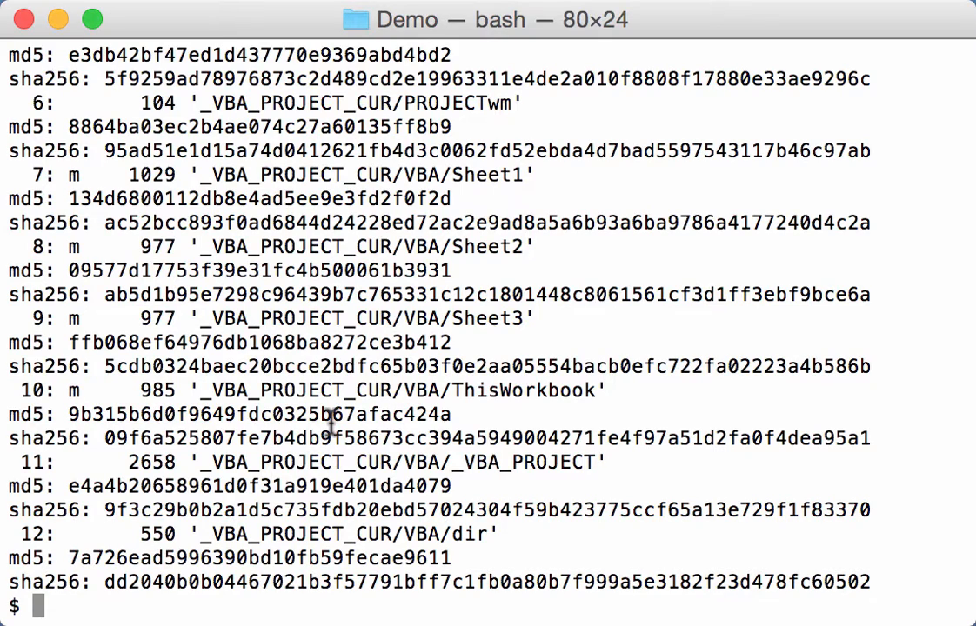
mouse_move(343, 330)
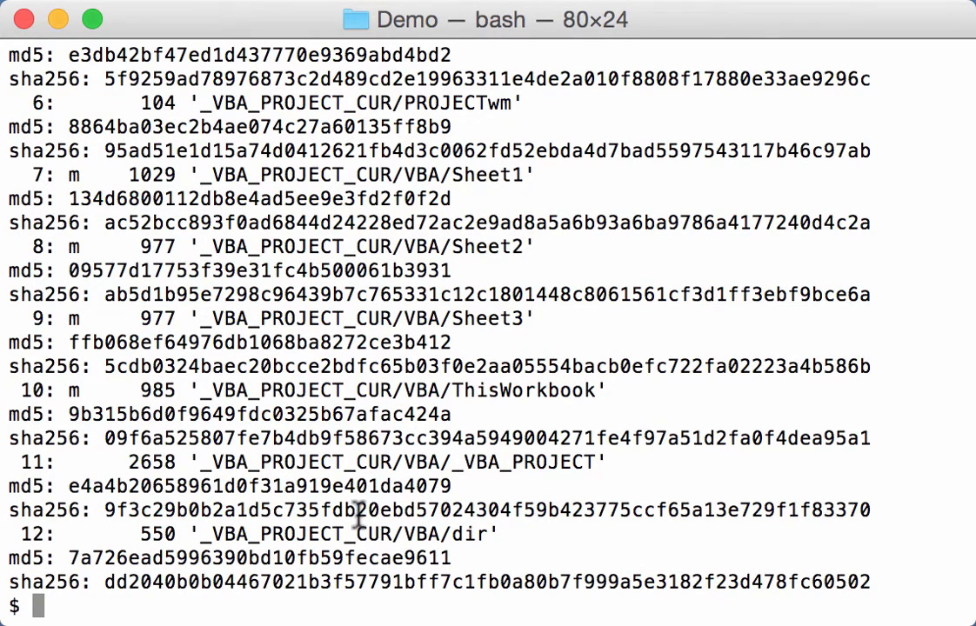
text(clea)
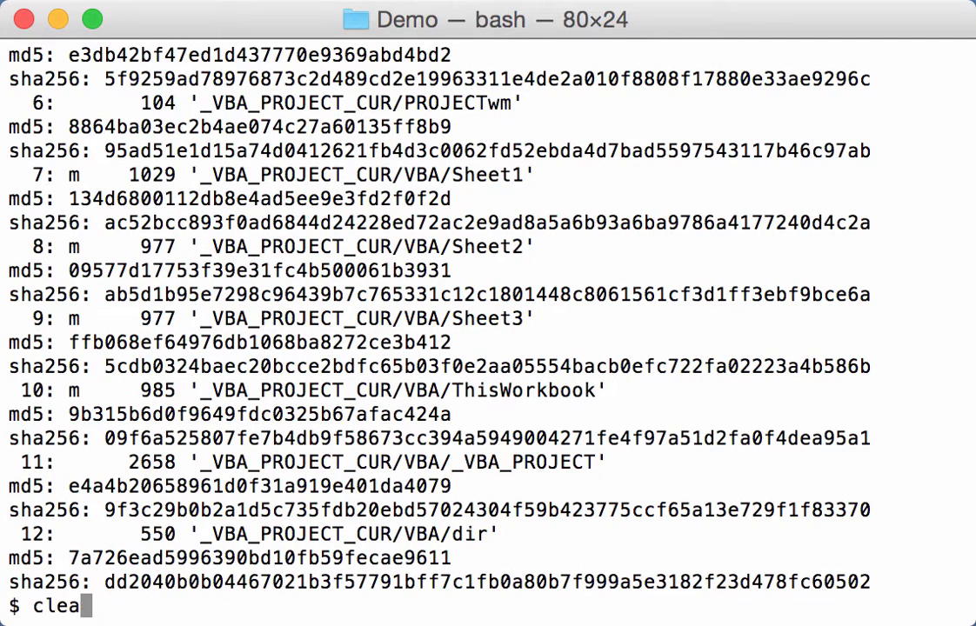
Clear the screen and rerun the inline 'md5: %MD5% sha256: %SHA256%' hash listing
key(Return)
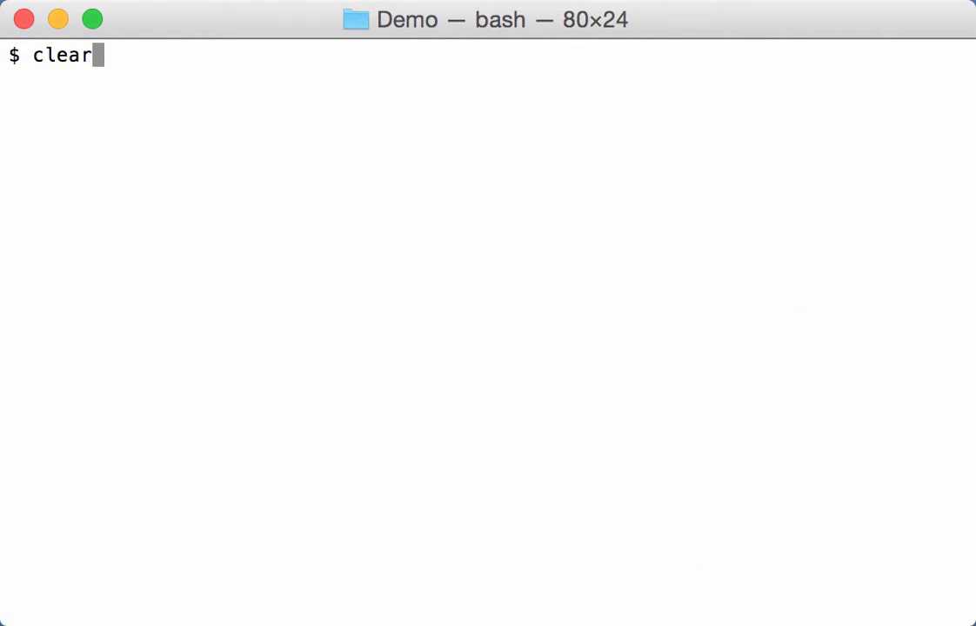
text(./oledump.py -E 'md5: %MD5% sha256: %SHA256%' Book1-vba.xls)
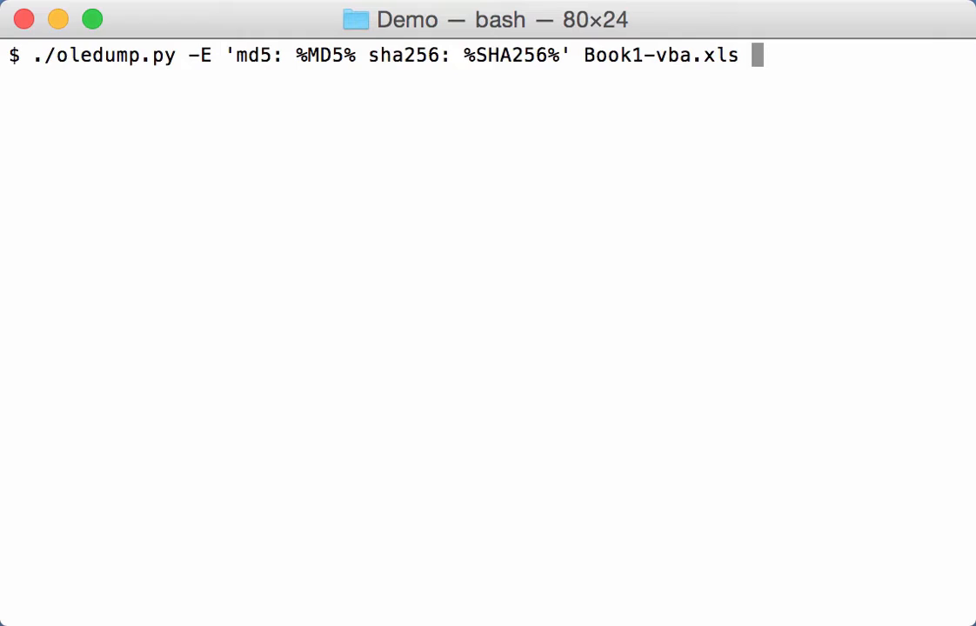
key(Return)
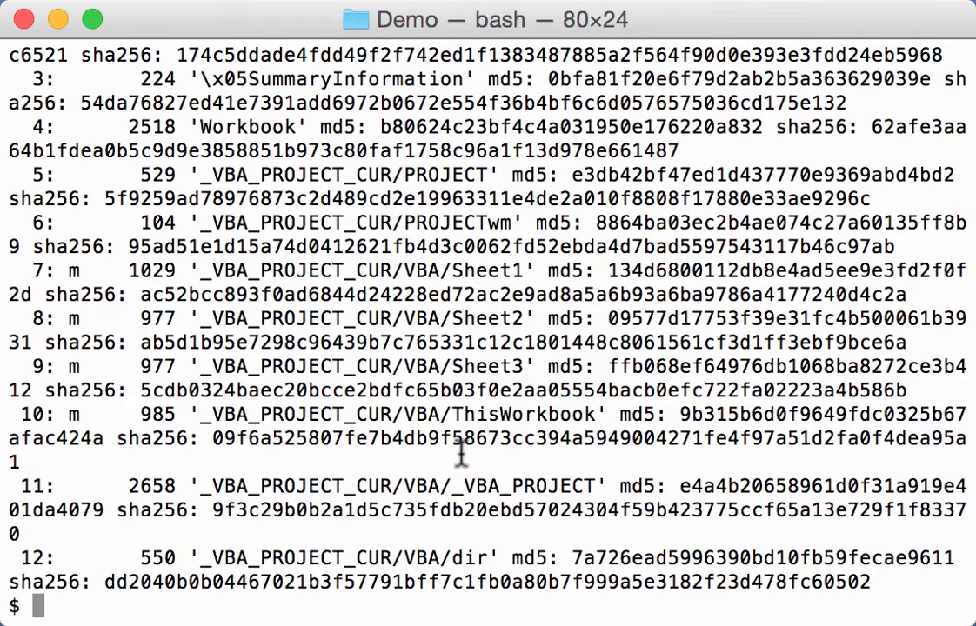
text(clear)
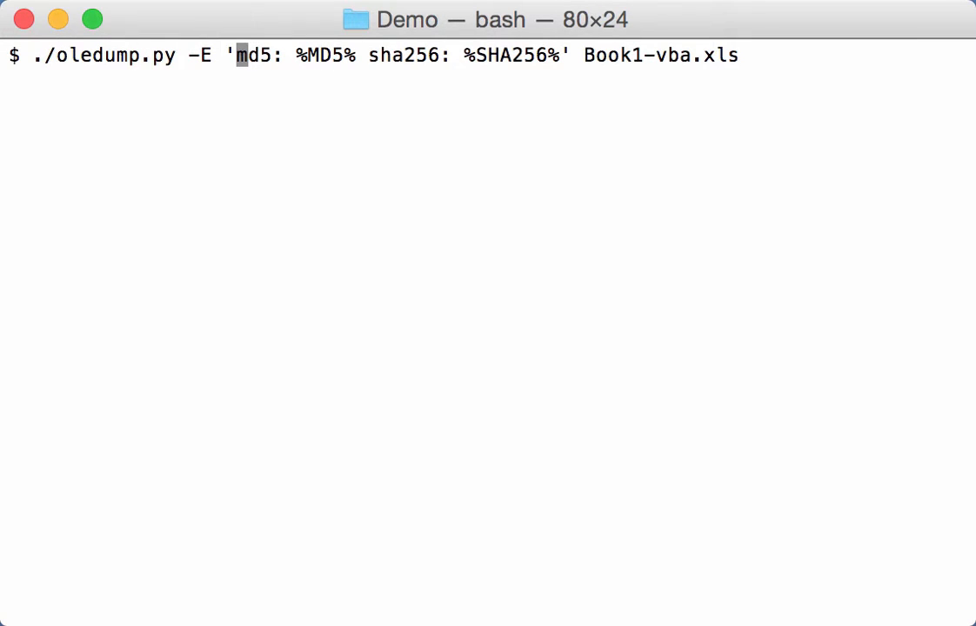
Prefix the -E format with ! so only the labelled md5 and sha256 lines print
text(!)
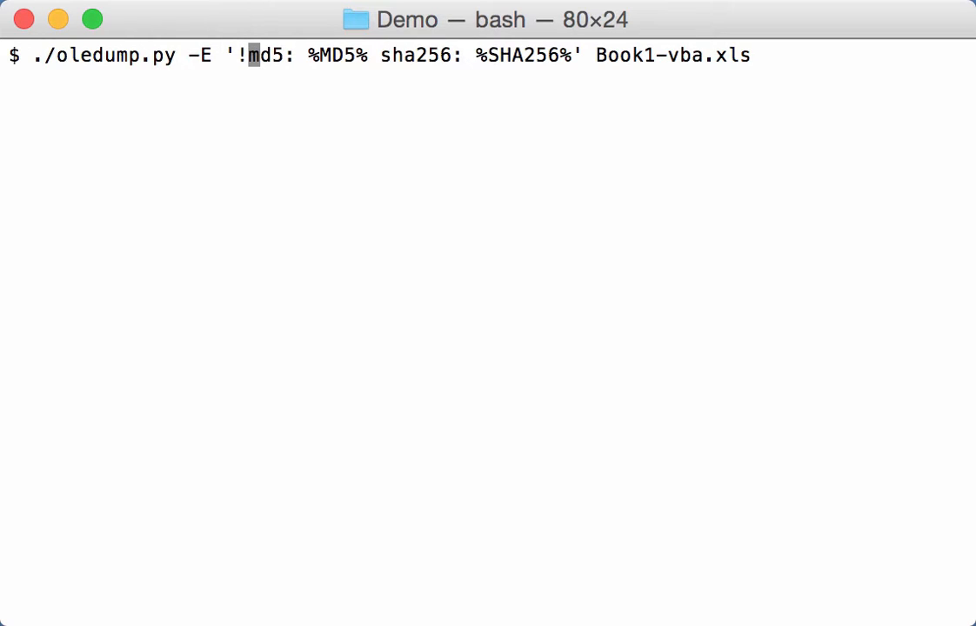
key(Return)
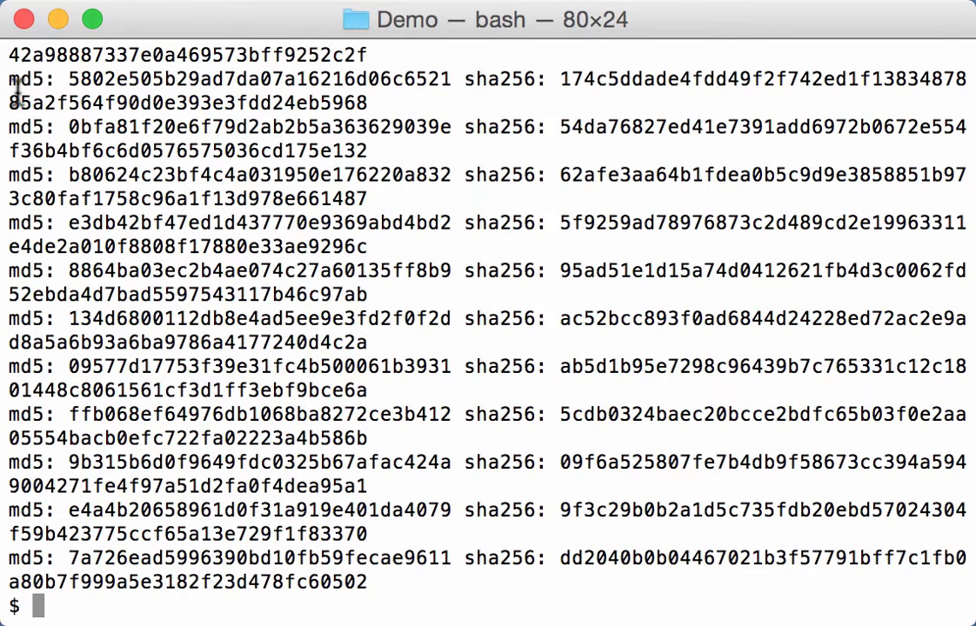
mouse_move(593, 319)
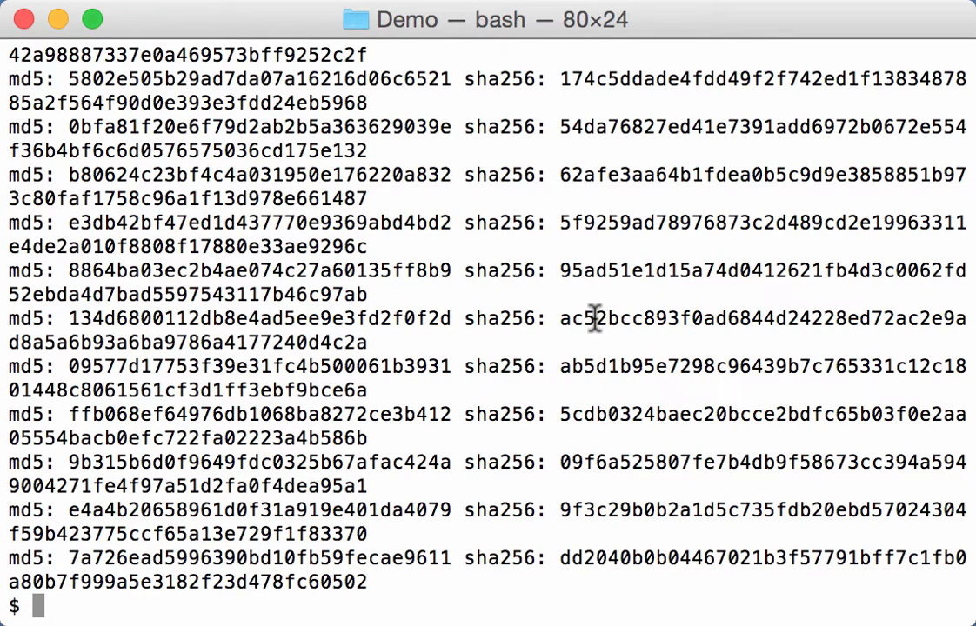
mouse_move(432, 117)
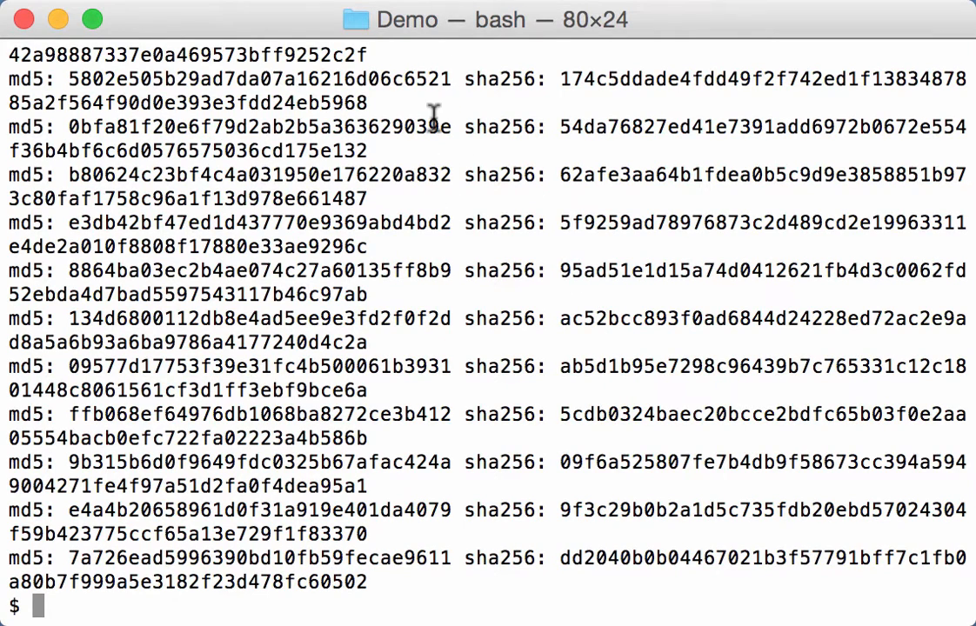
mouse_move(348, 100)
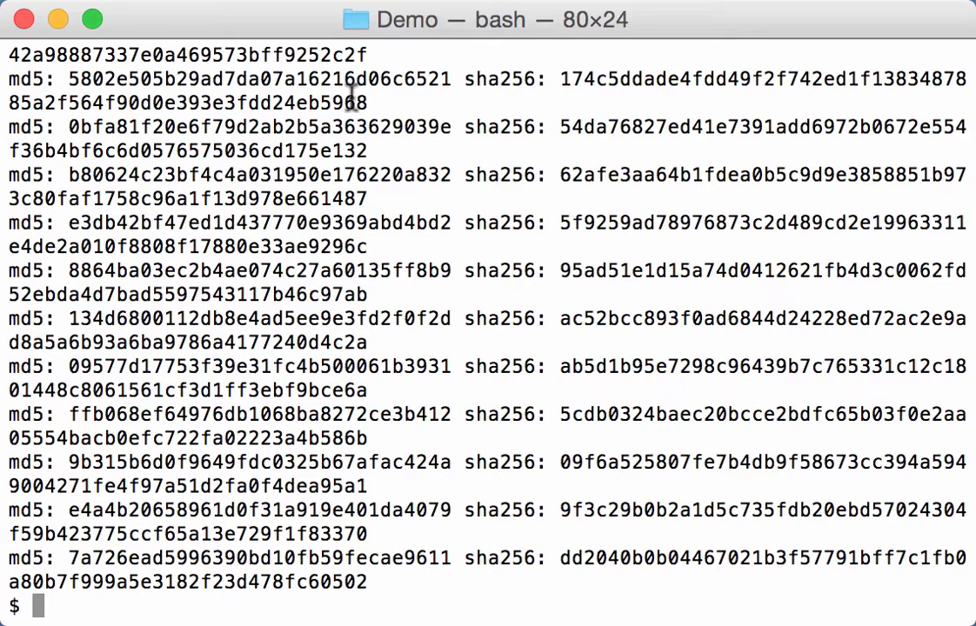
mouse_move(466, 535)
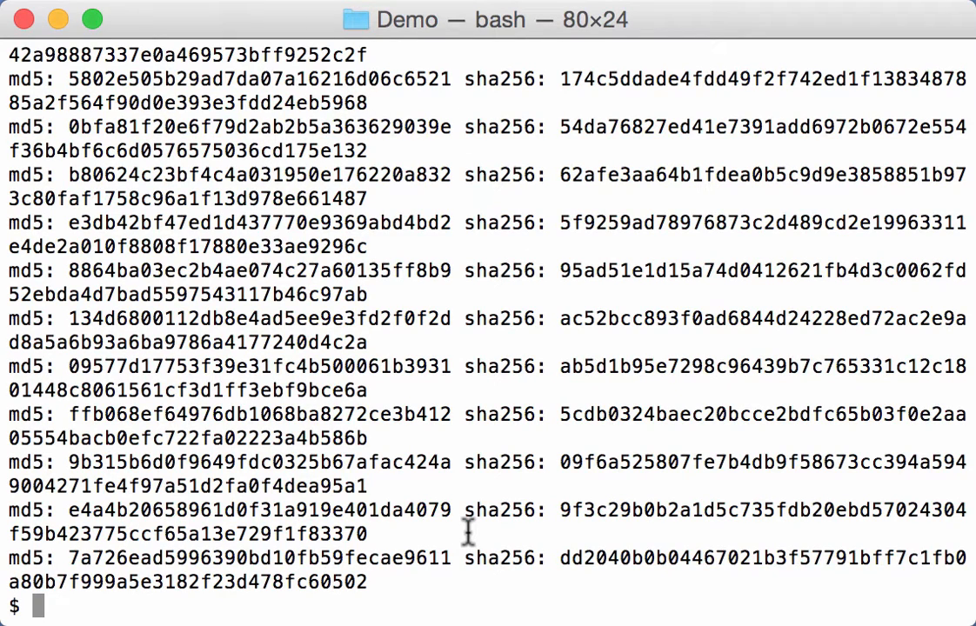
text(clear)
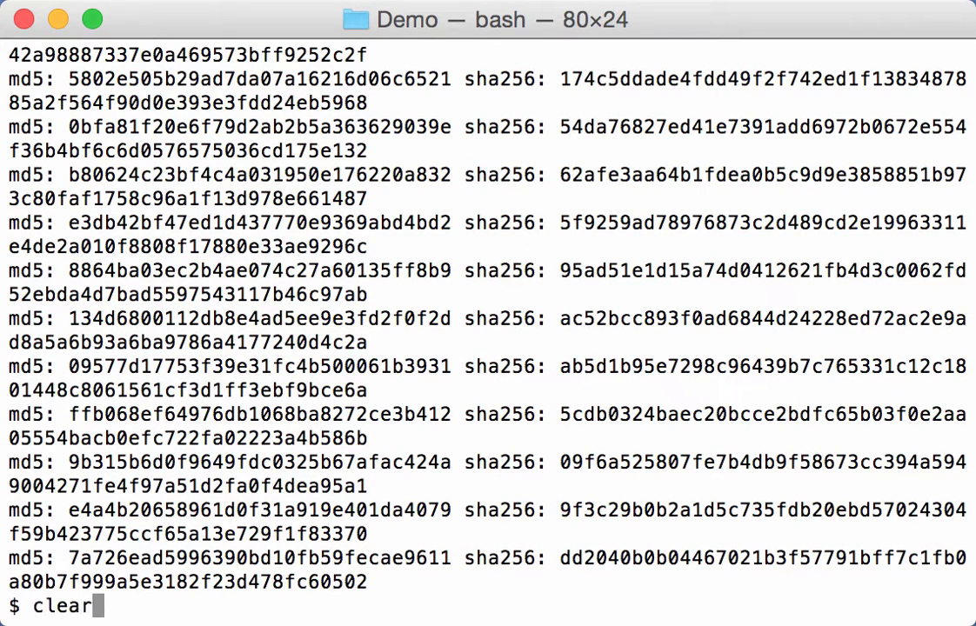
List each stream's index and MD5 hash with -E '!%INDEX% %MD5%'
key(Return)
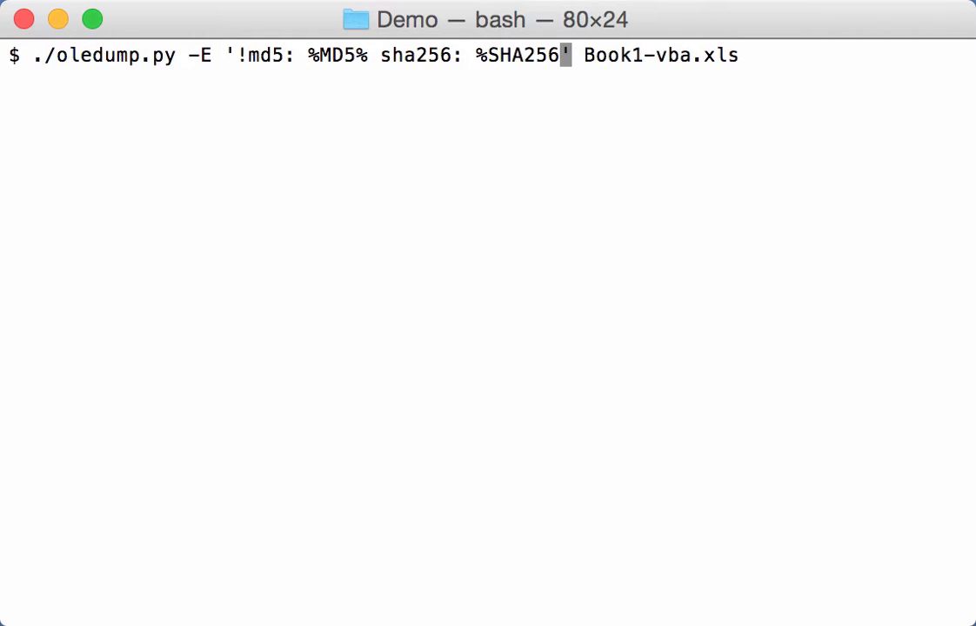
key(Backspace)
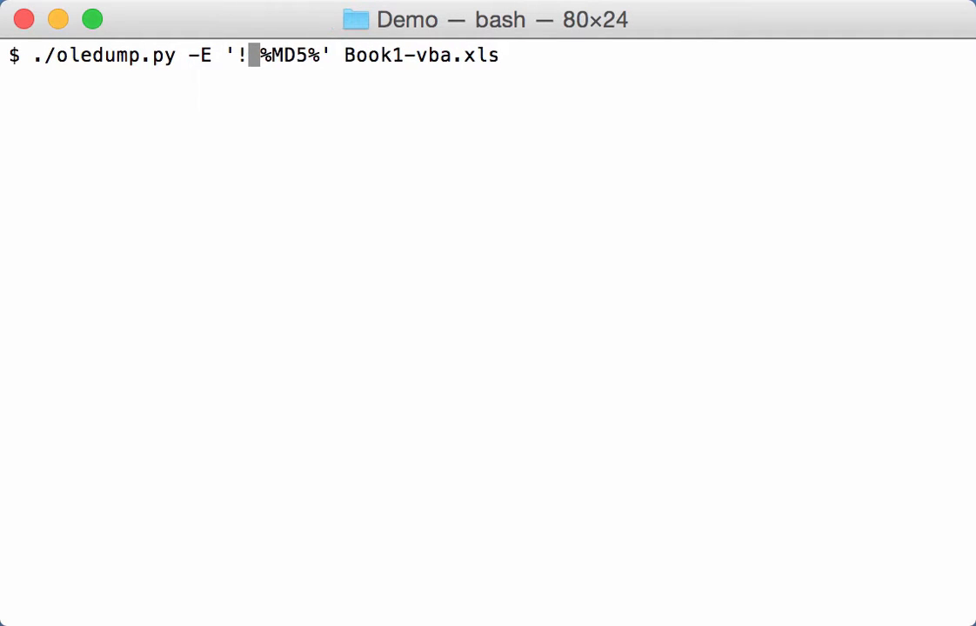
text(INDEX)
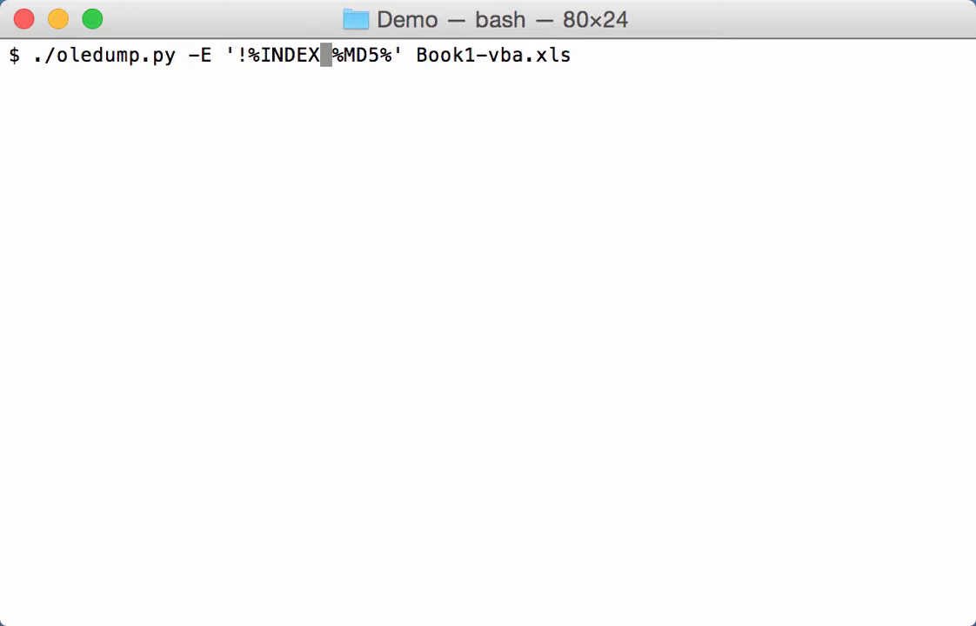
key(Return)
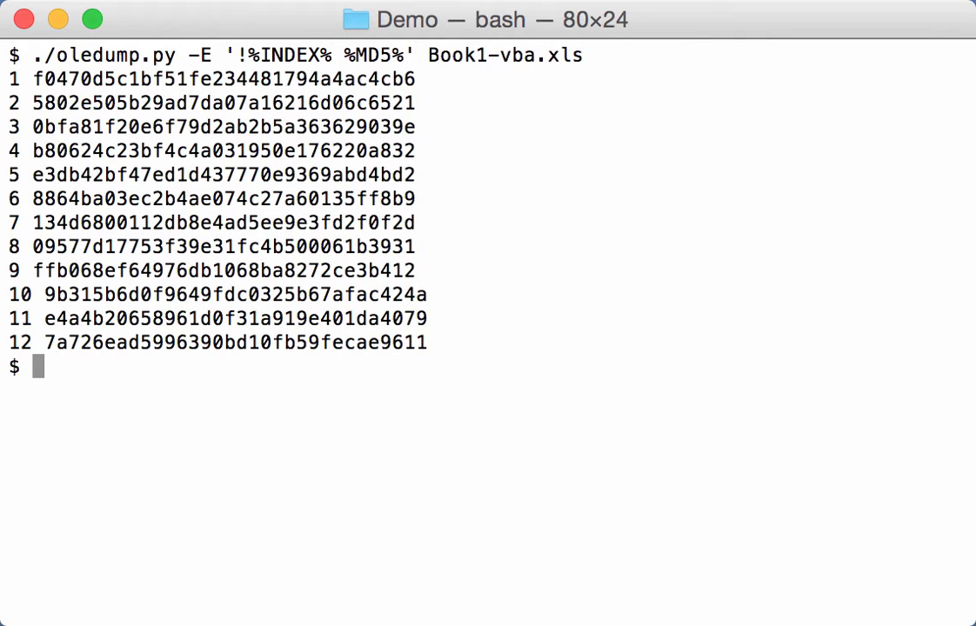
Rerun the listing with %NAME% added, showing index, MD5 and stream name
key(Up)
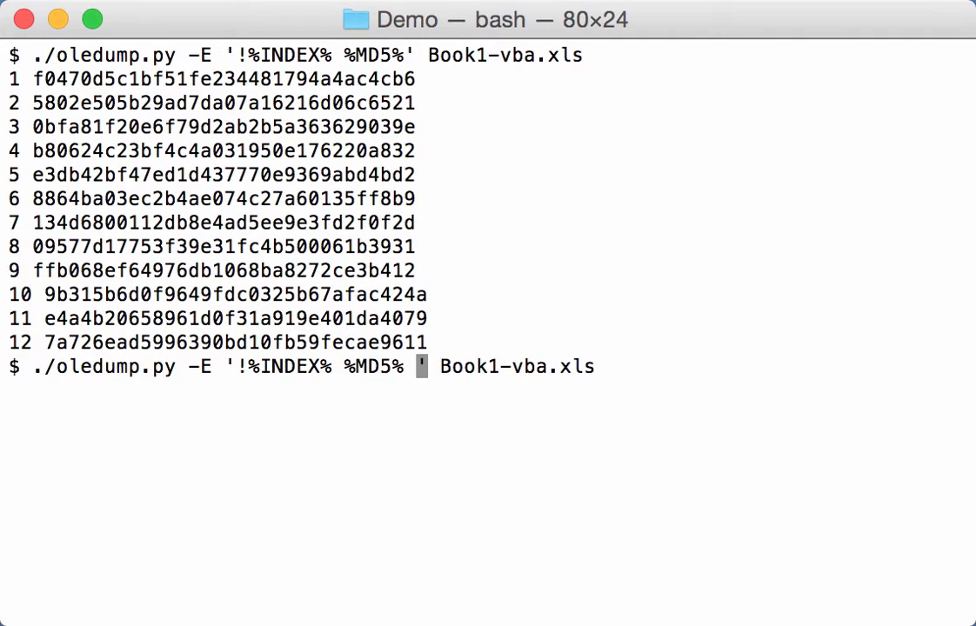
text(%NAME)
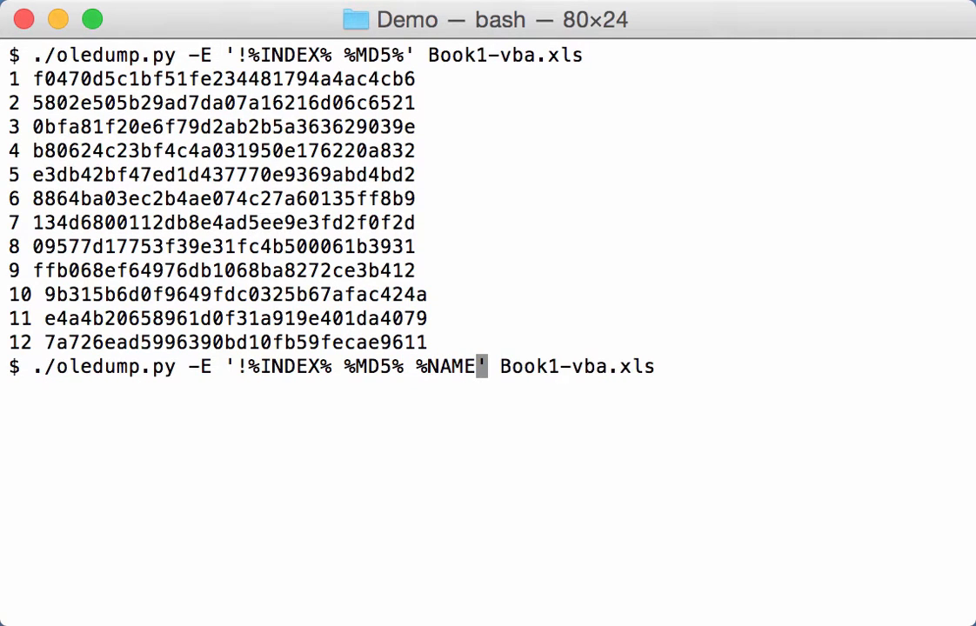
text(%)
key(Return)
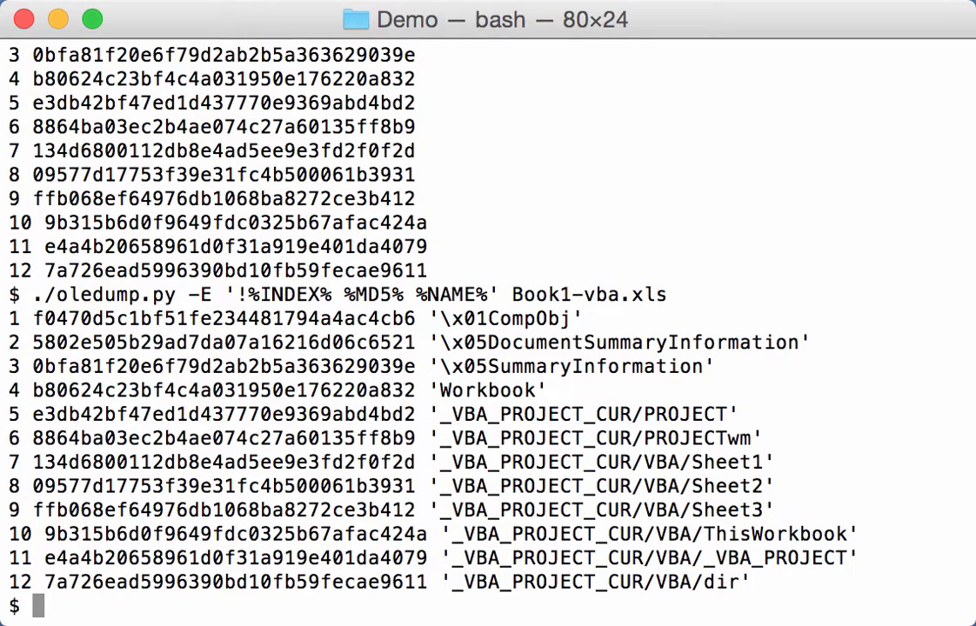
mouse_move(600, 264)
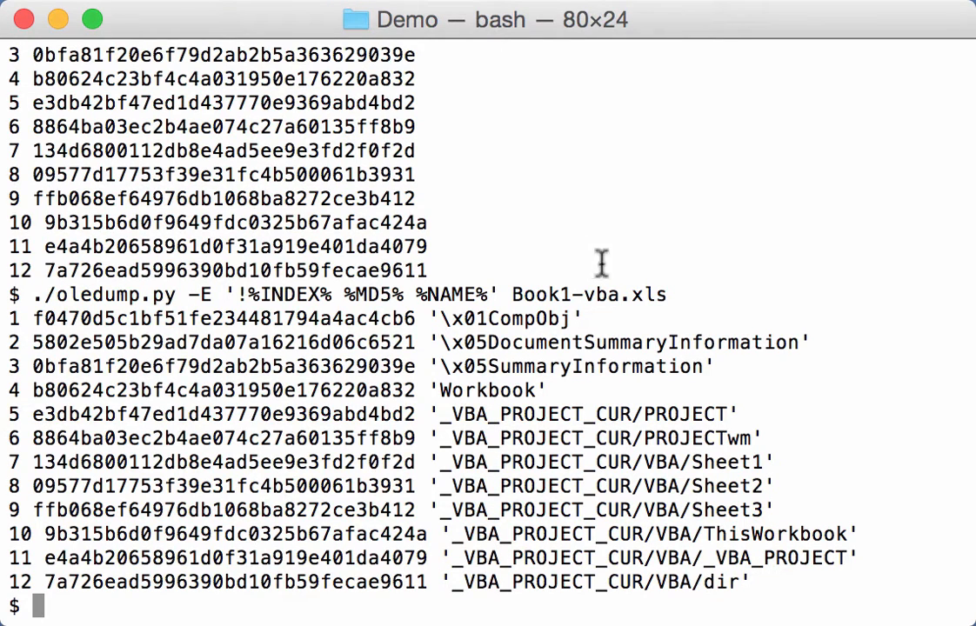
mouse_move(622, 313)
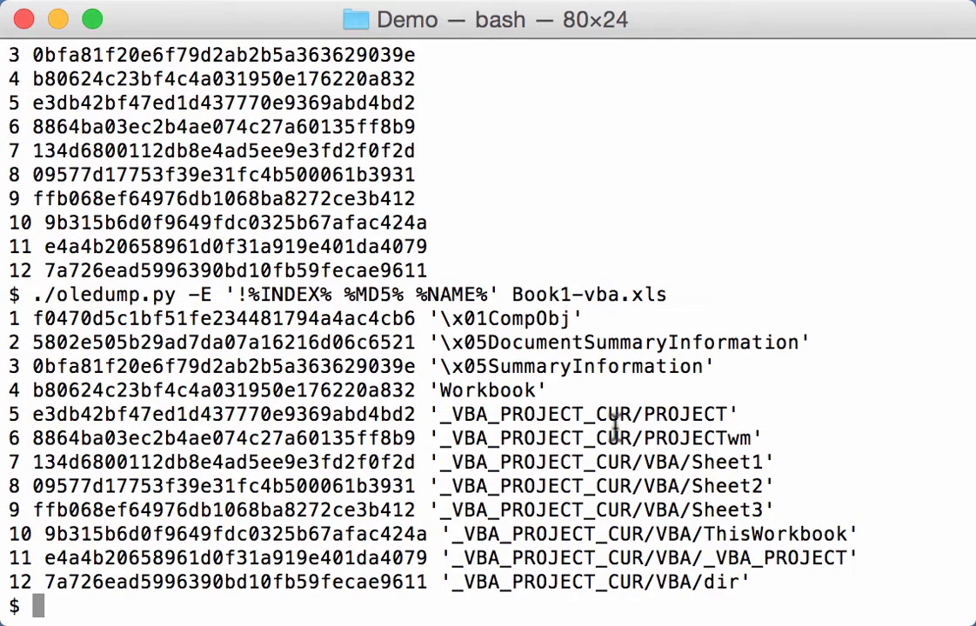
mouse_move(680, 171)
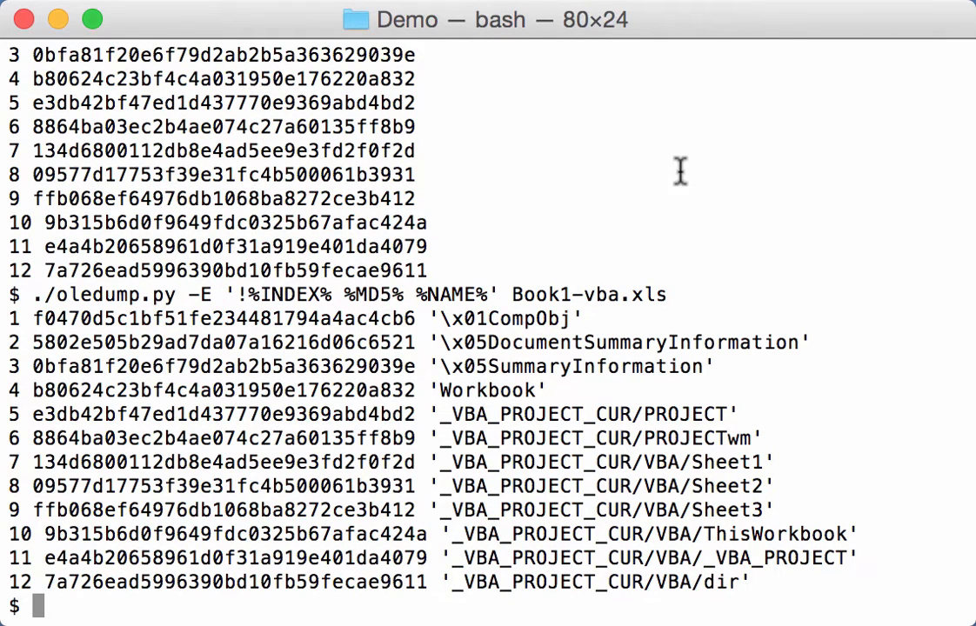
mouse_move(691, 414)
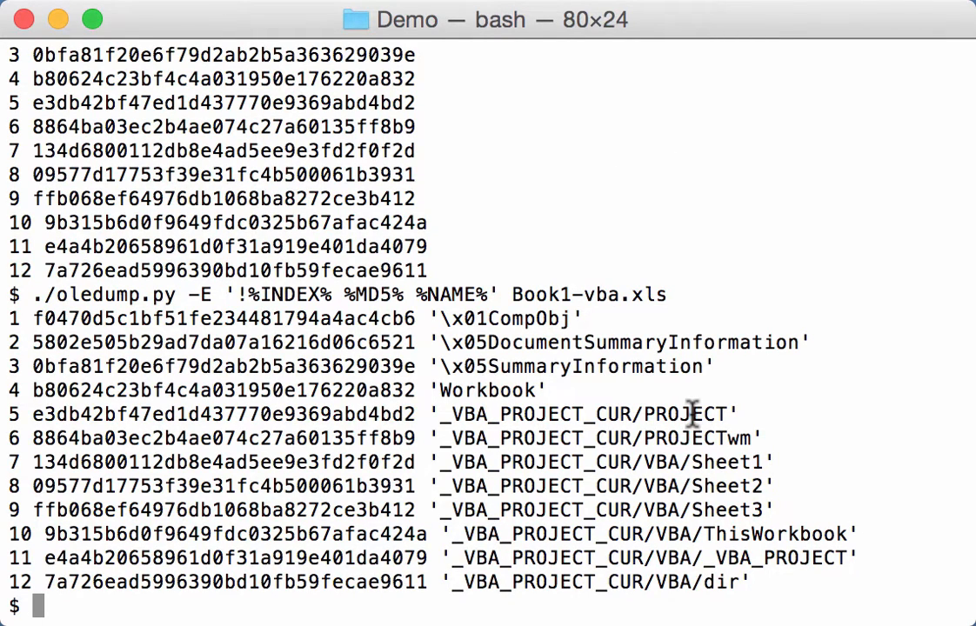
Set the shell variable OLEDUMP_EXTRA='%MD5%'
text(OLEDU)
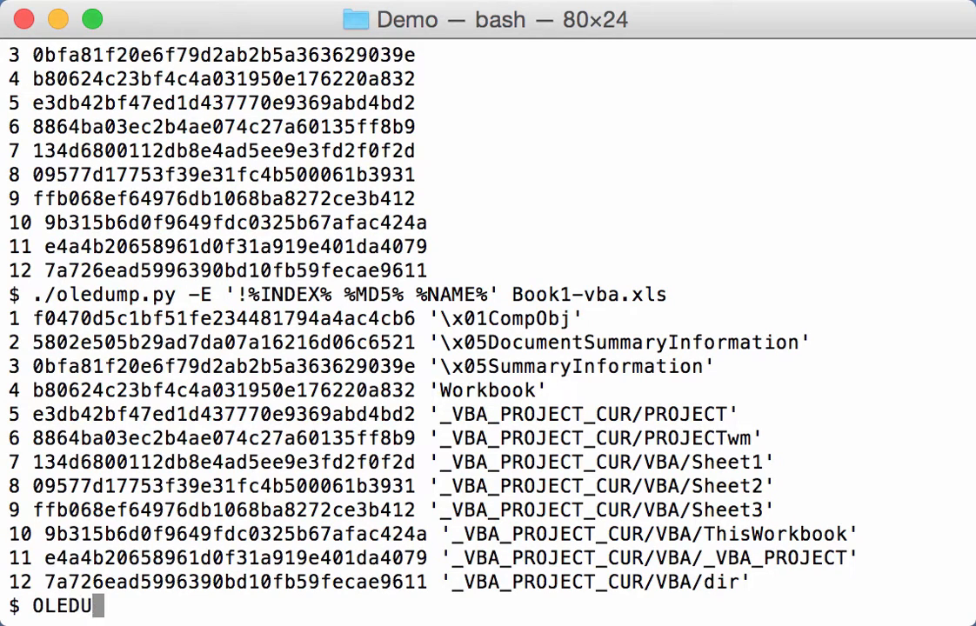
text(MP_E)
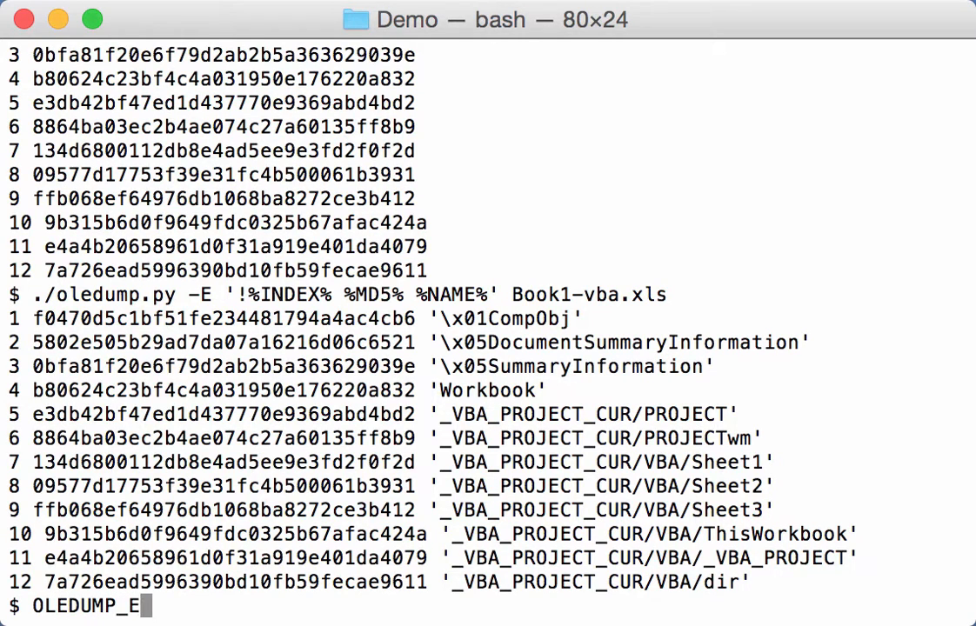
text(XTRA)
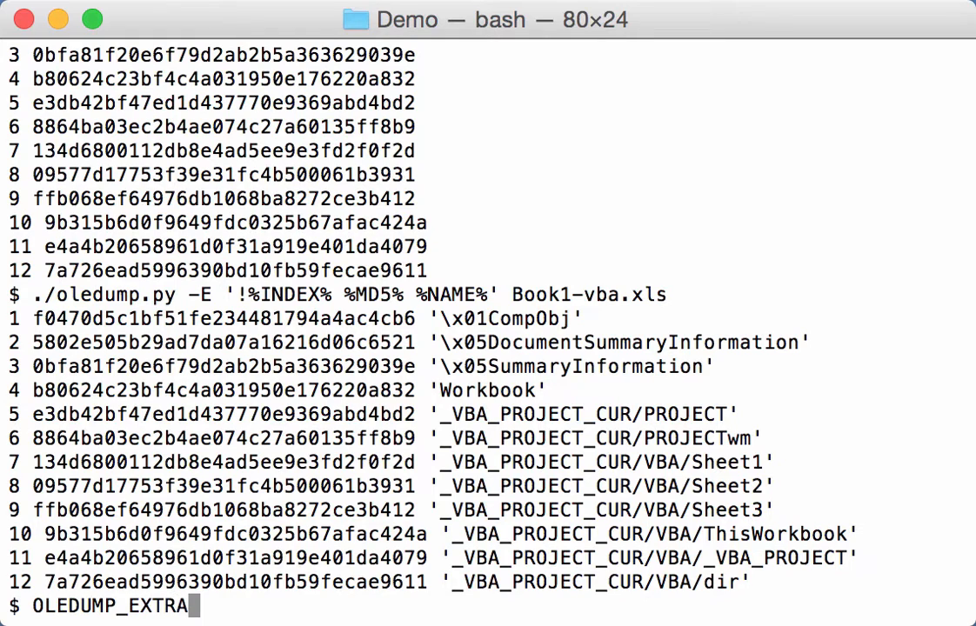
text(')
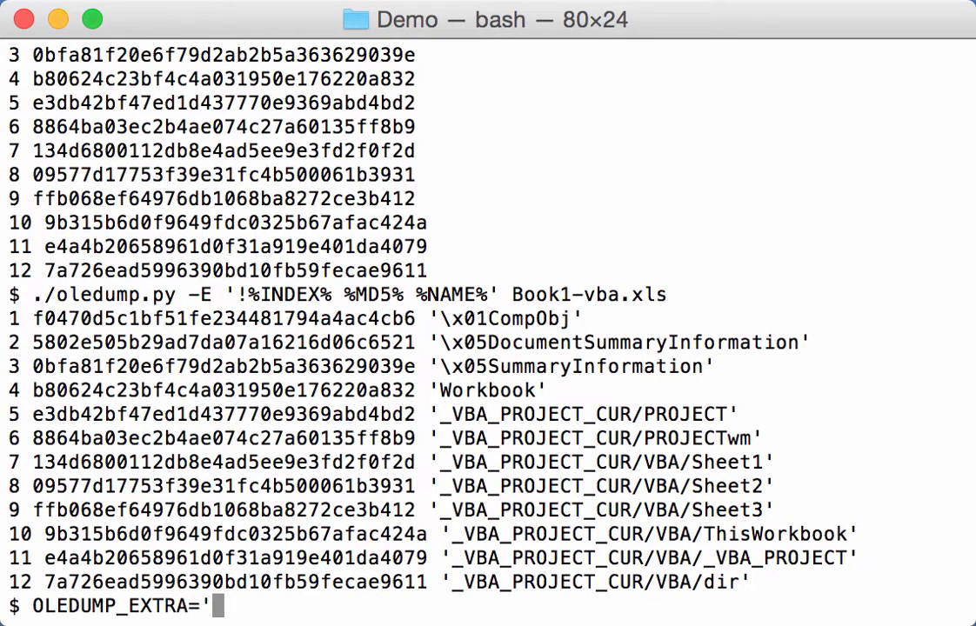
text(%MD5)
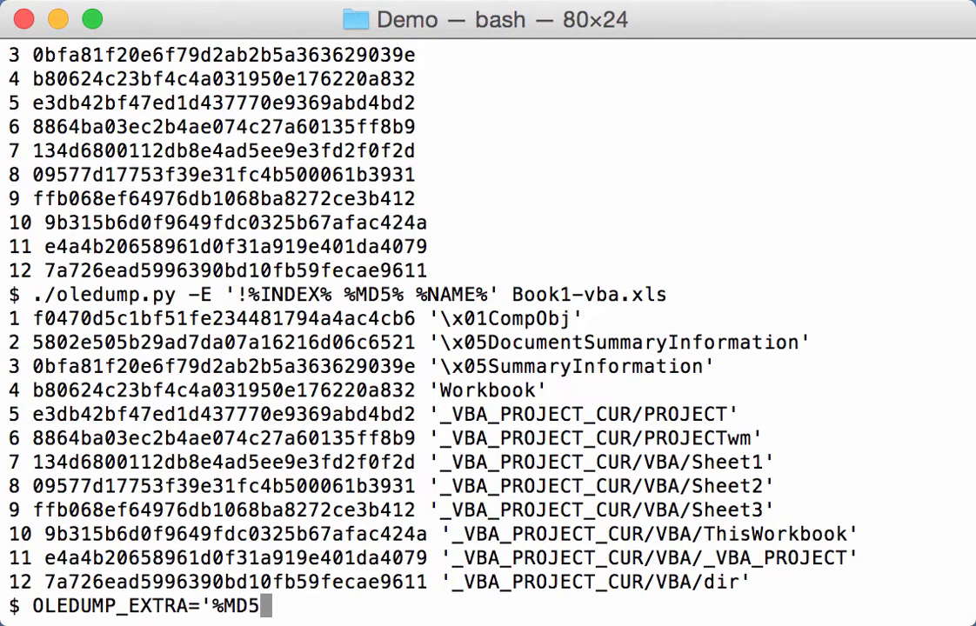
text(%')
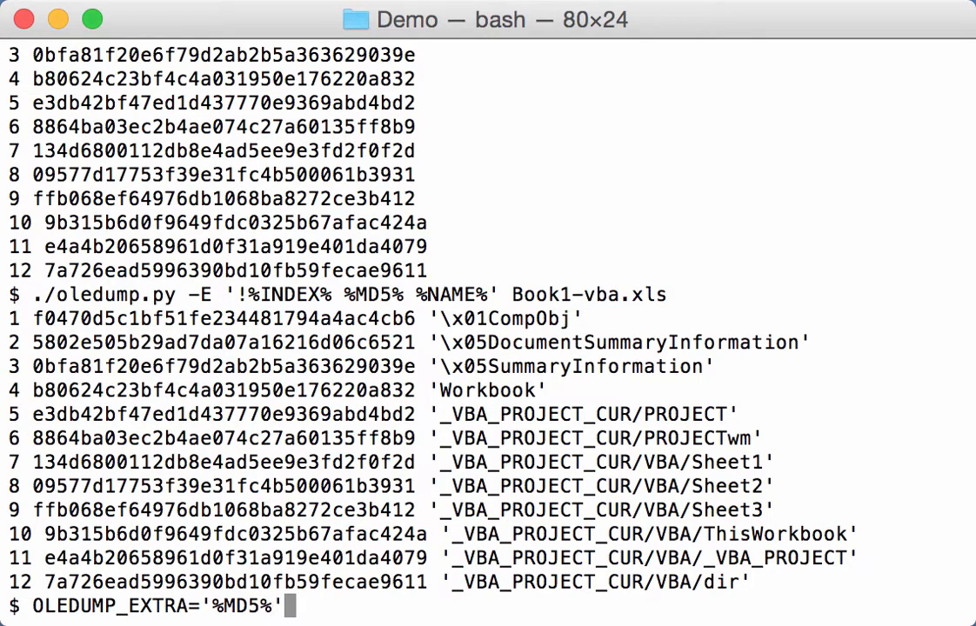
key(Return)
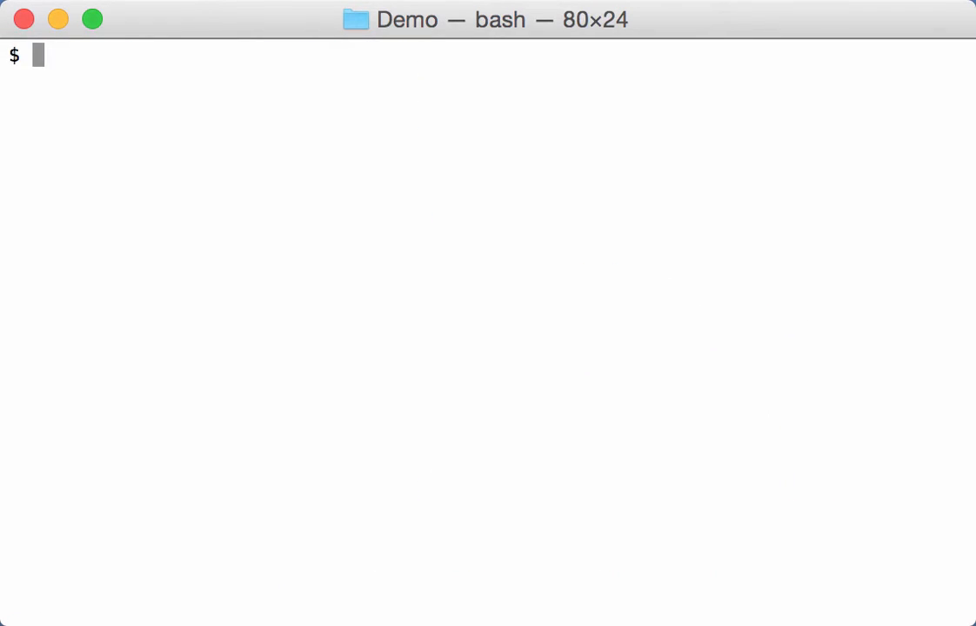
Run plain ./oledump.py on Book1-vba.xls to see MD5 hashes appended
text(./oledump.py Book1-vba.xls)
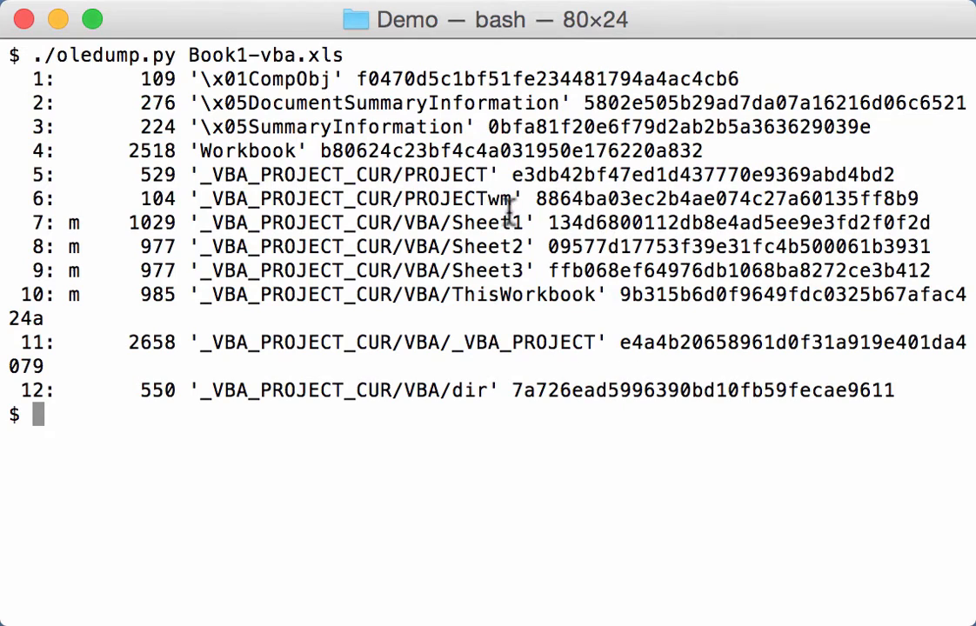
mouse_move(459, 458)
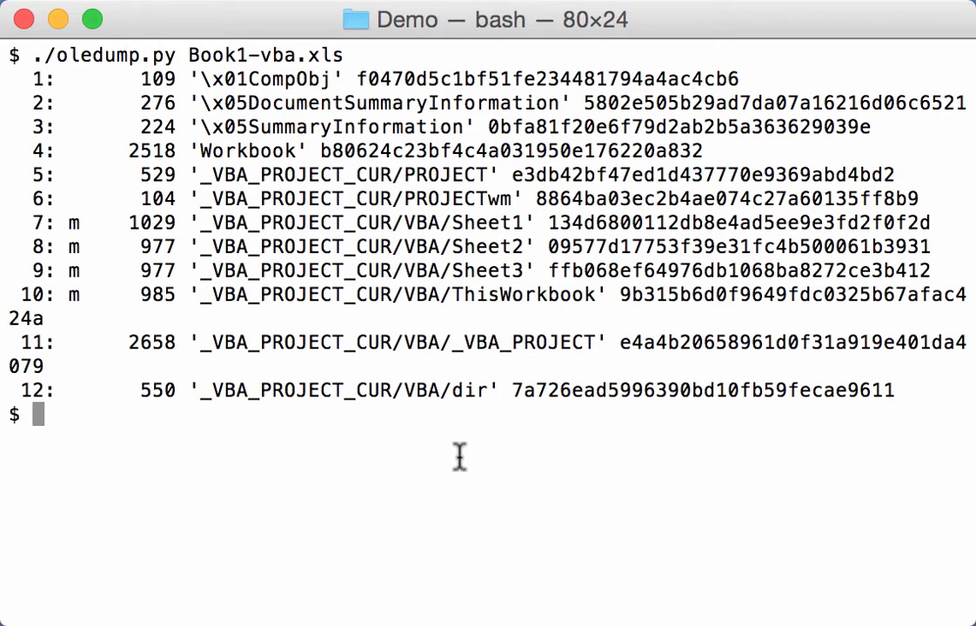
mouse_move(460, 458)
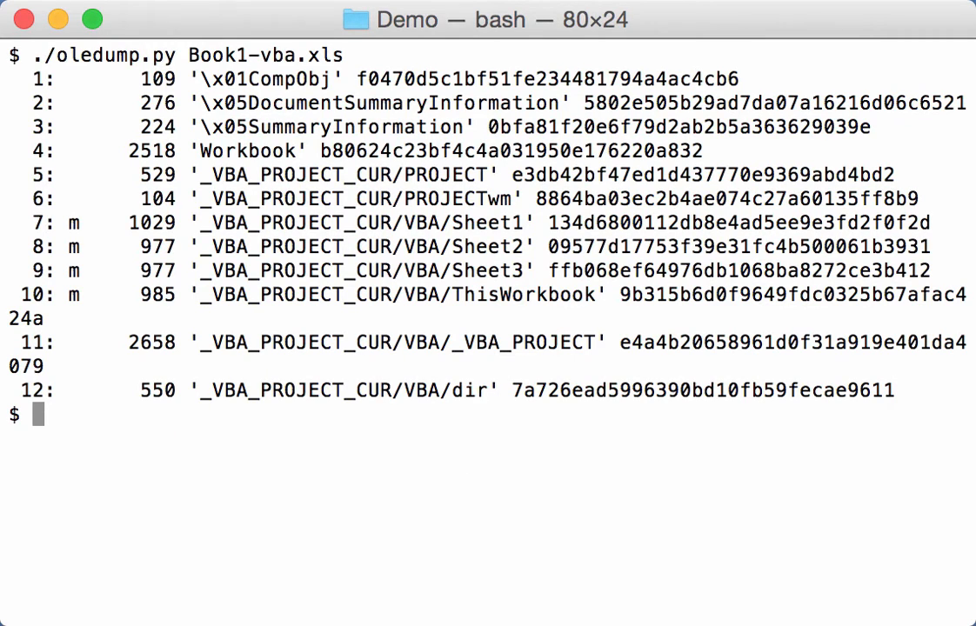
Rerun the oledump command with -E '%SHA1%' to show SHA1 hashes instead
key(Up)
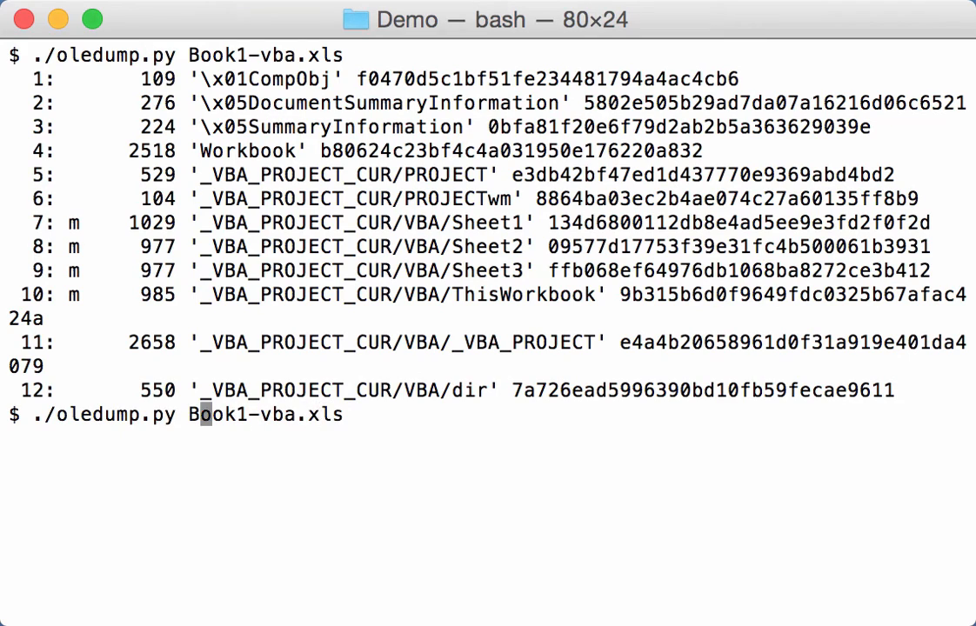
text(-E ')
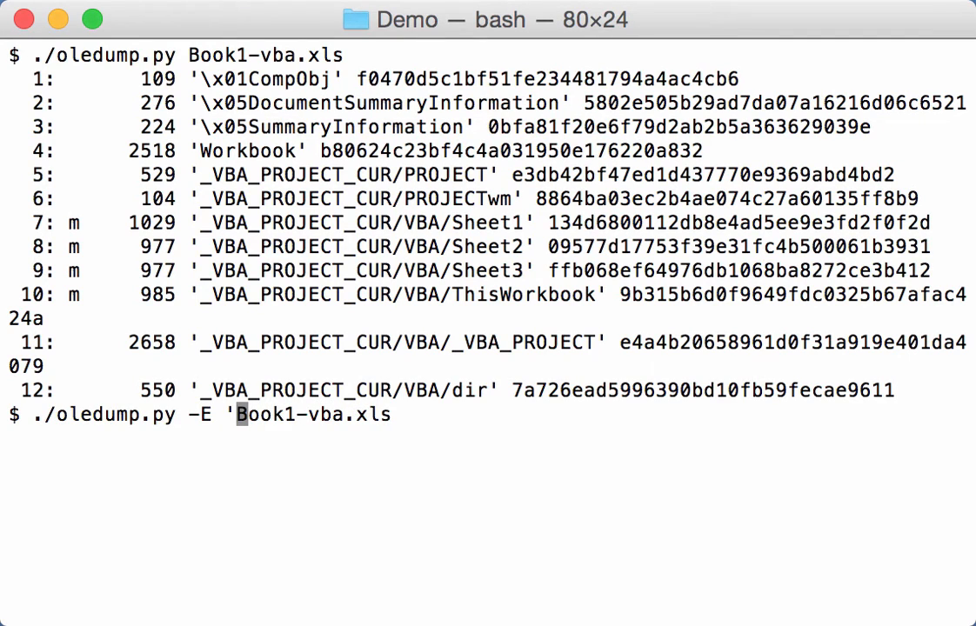
text(%)
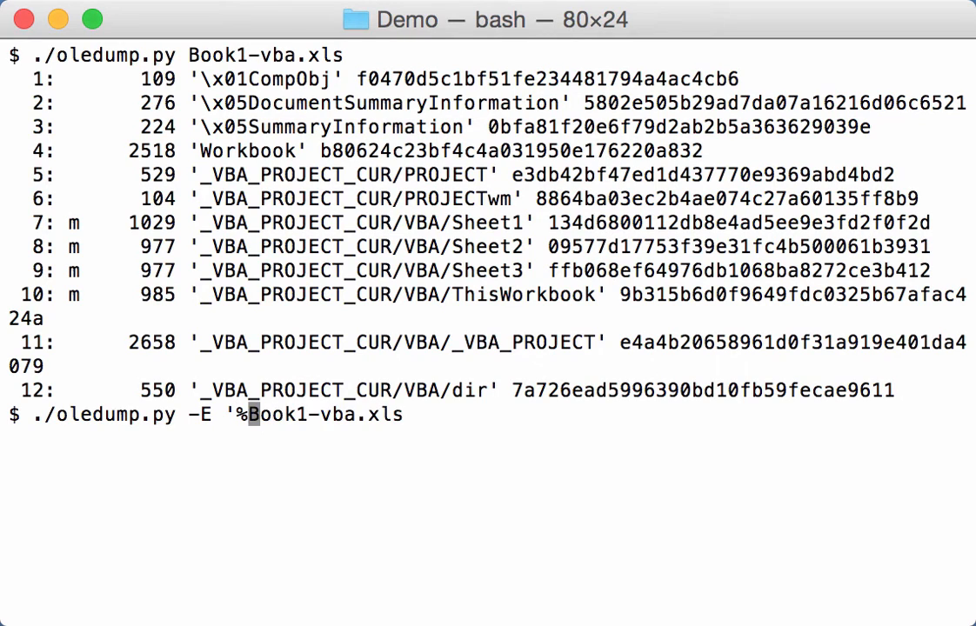
text(SHA)
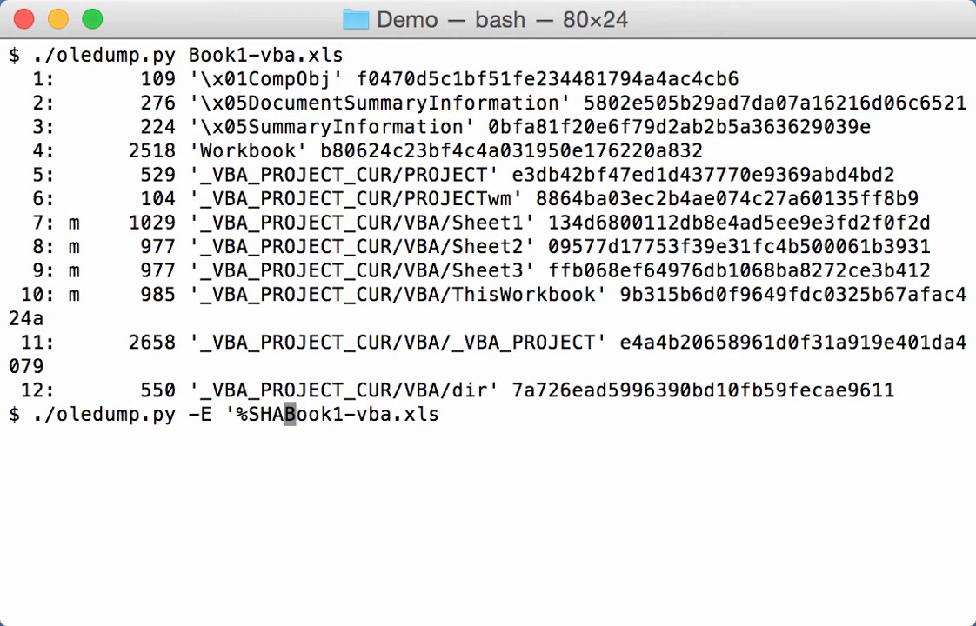
text(1%')
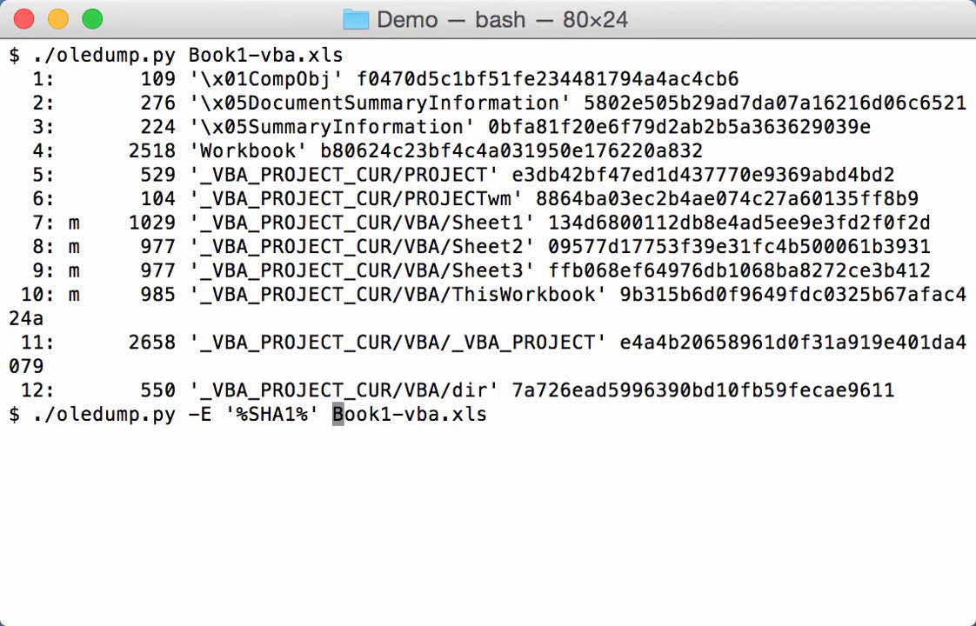
key(Return)
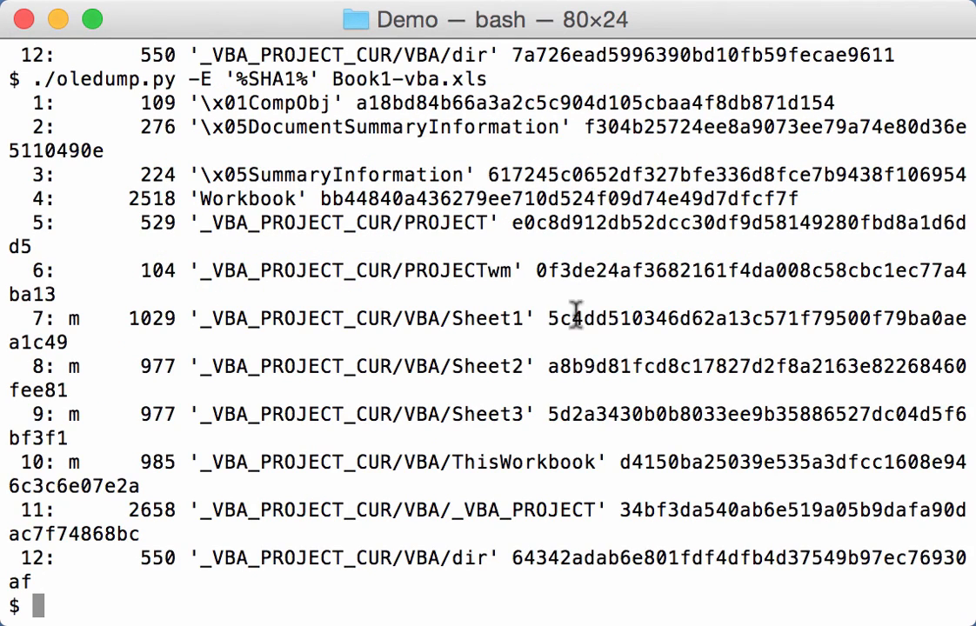
mouse_move(665, 439)
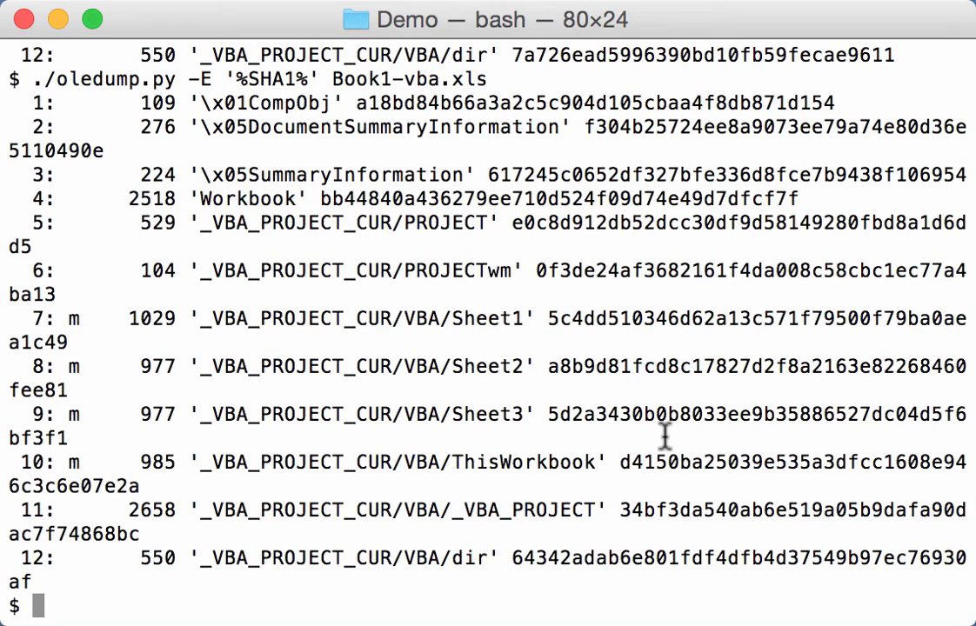